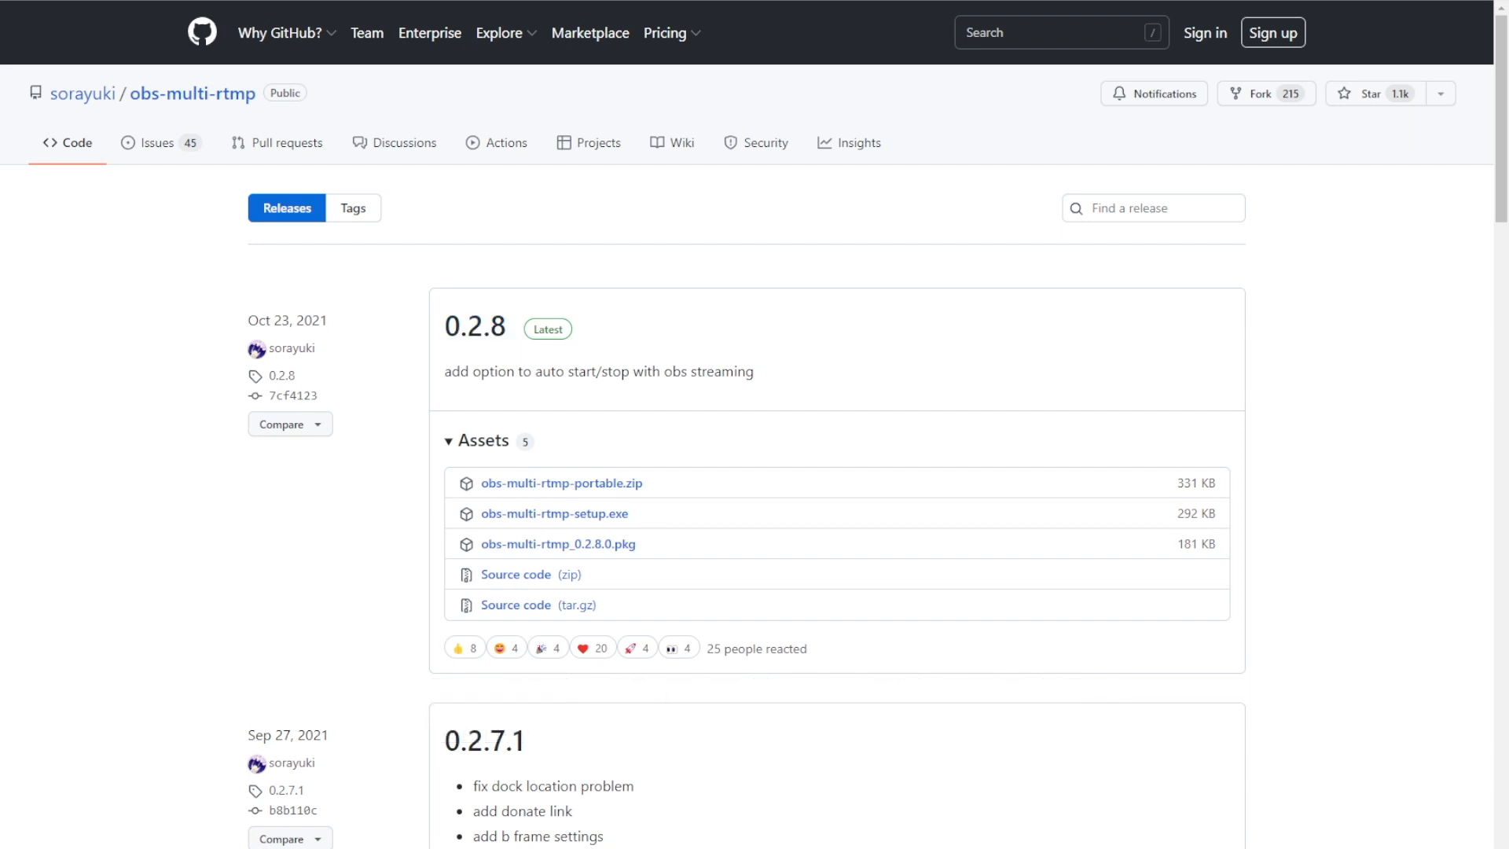
Download obs-multi-rtmp-setup.exe from the obs-multi-rtmp 0.2.8 release assets.
{"action": "scroll", "scroll_direction": "down", "scroll_amount": 3}
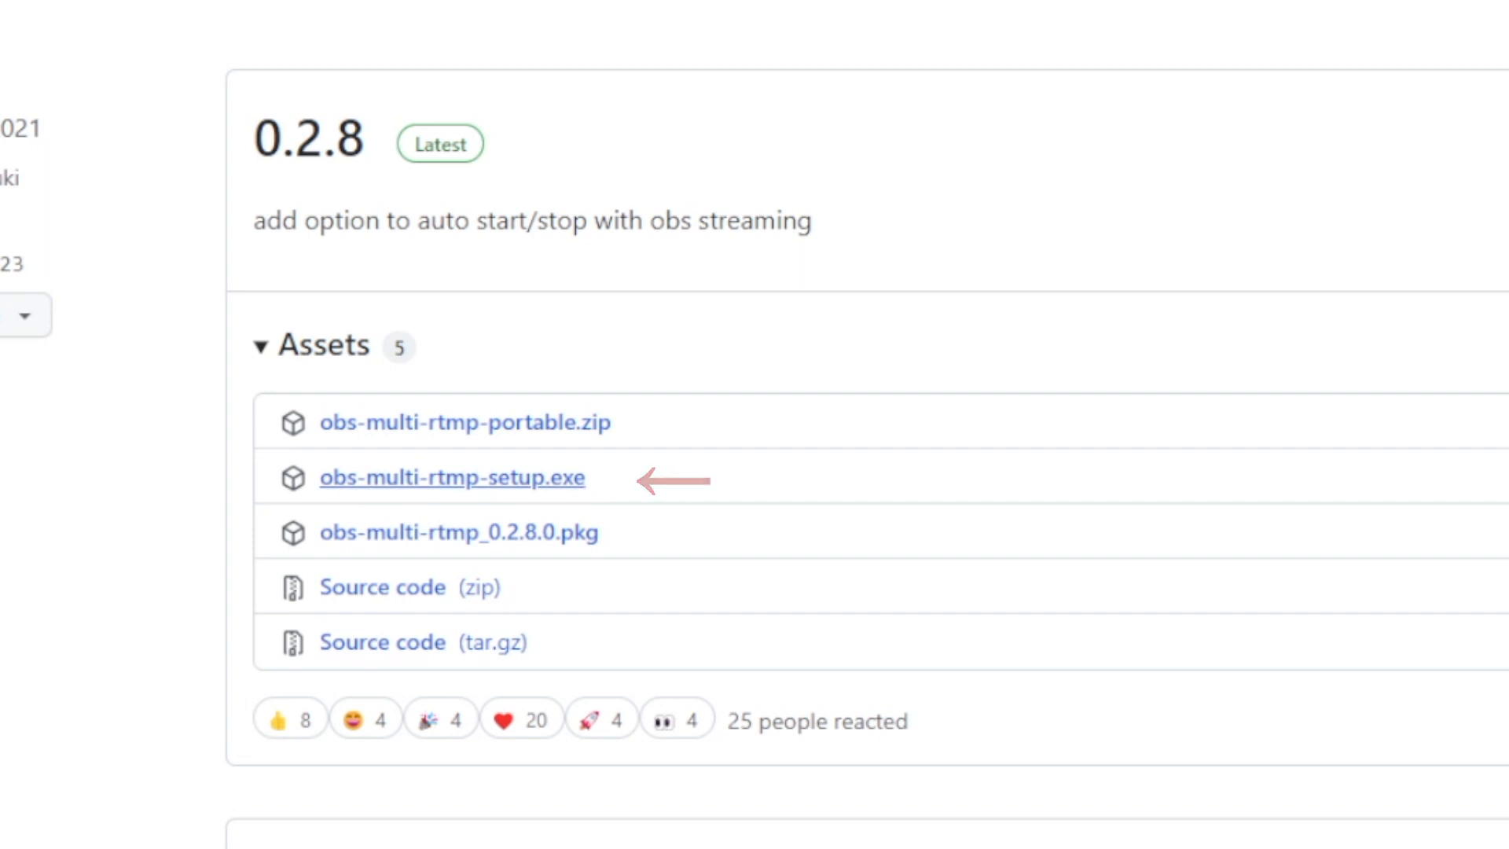
{"action": "left_click", "coordinate": [451, 478]}
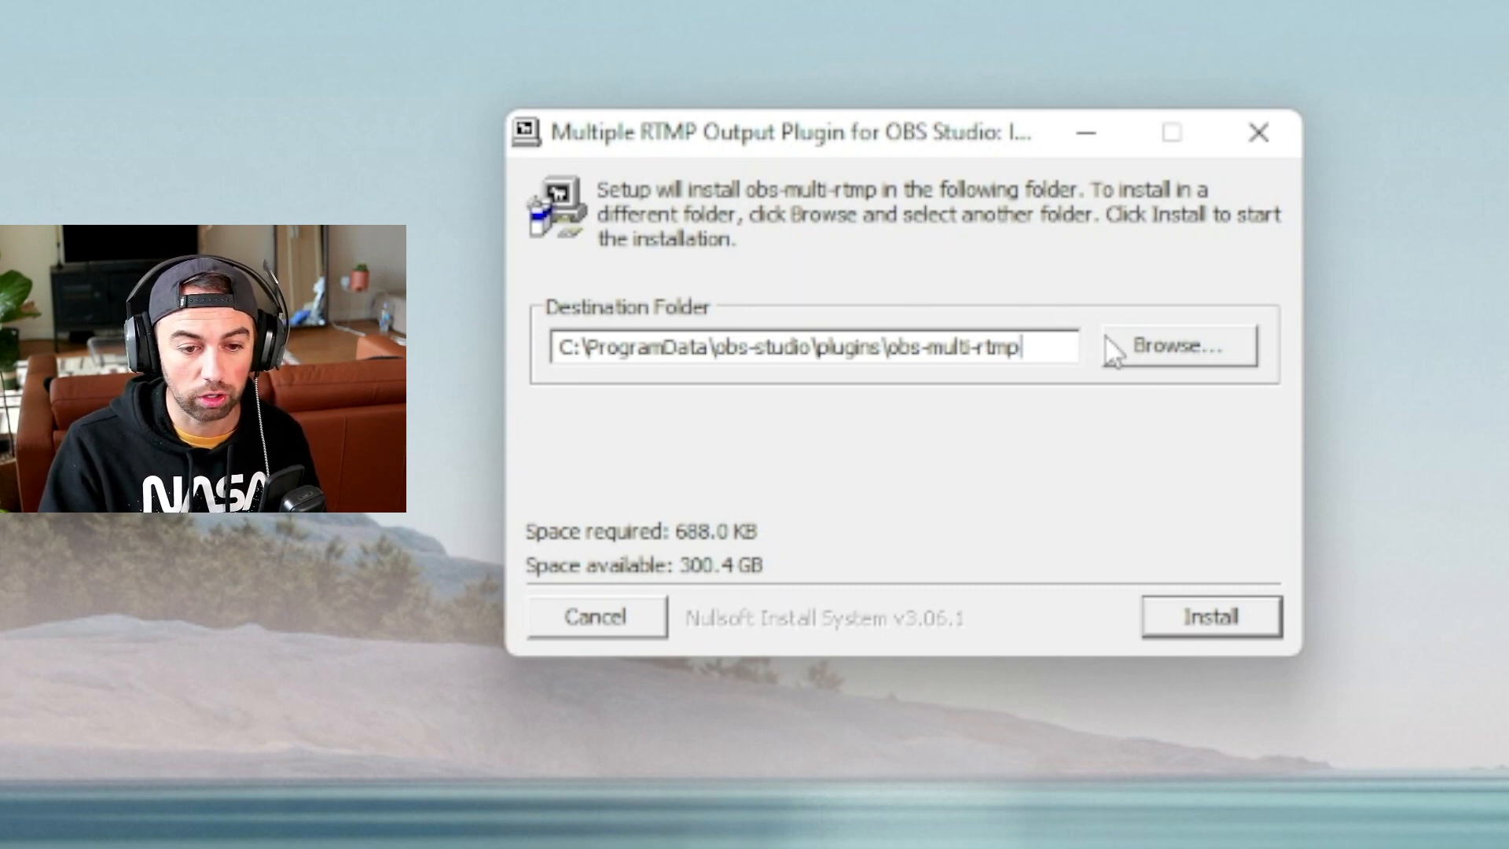
{"action": "mouse_move", "coordinate": [1180, 344]}
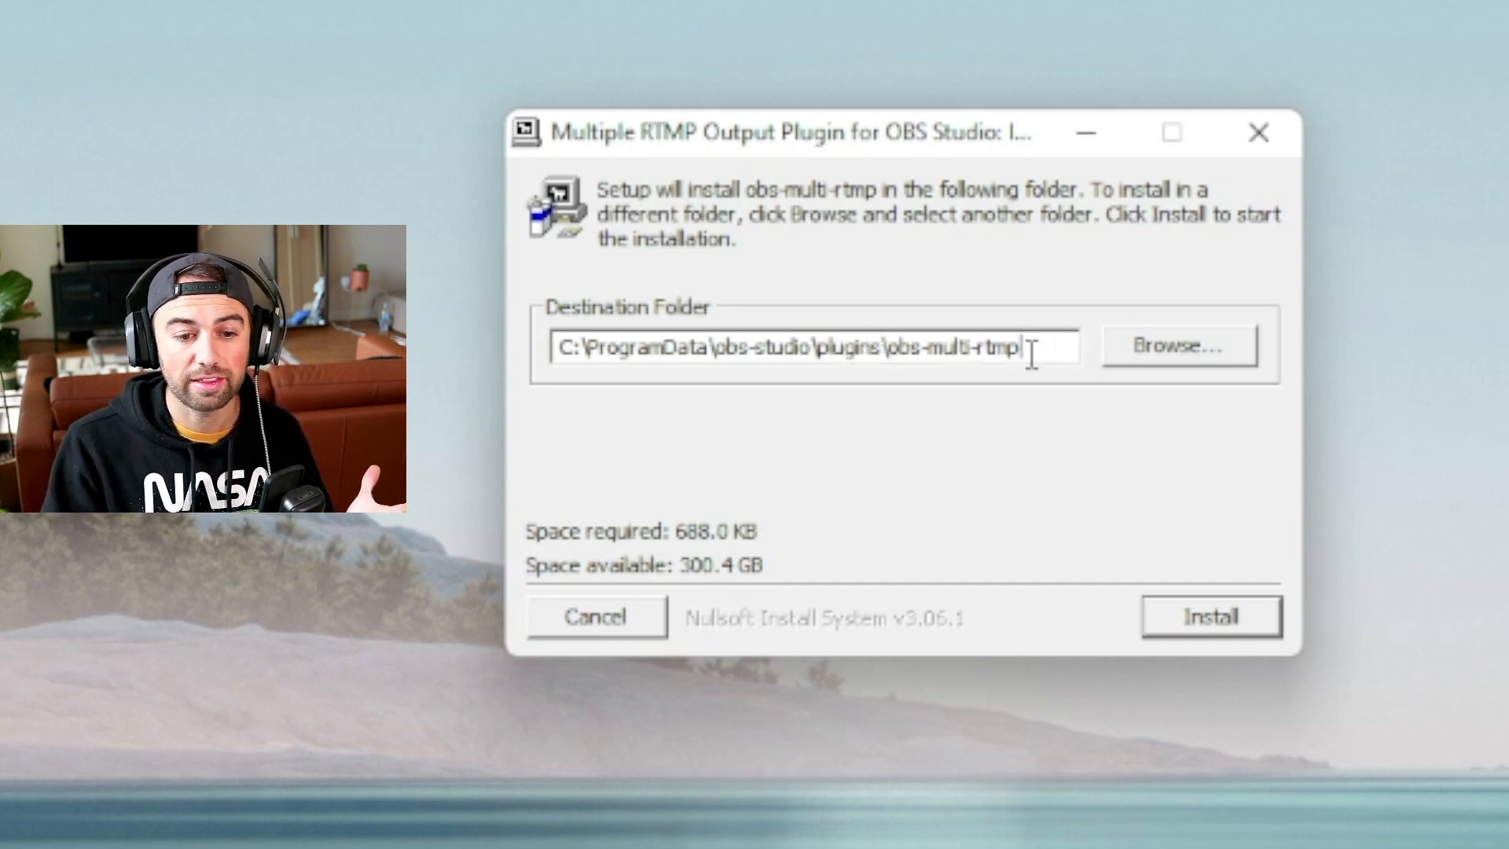
Install the plugin into C:\ProgramData\obs-studio\plugins\obs-multi-rtmp.
{"action": "double_click", "coordinate": [953, 346]}
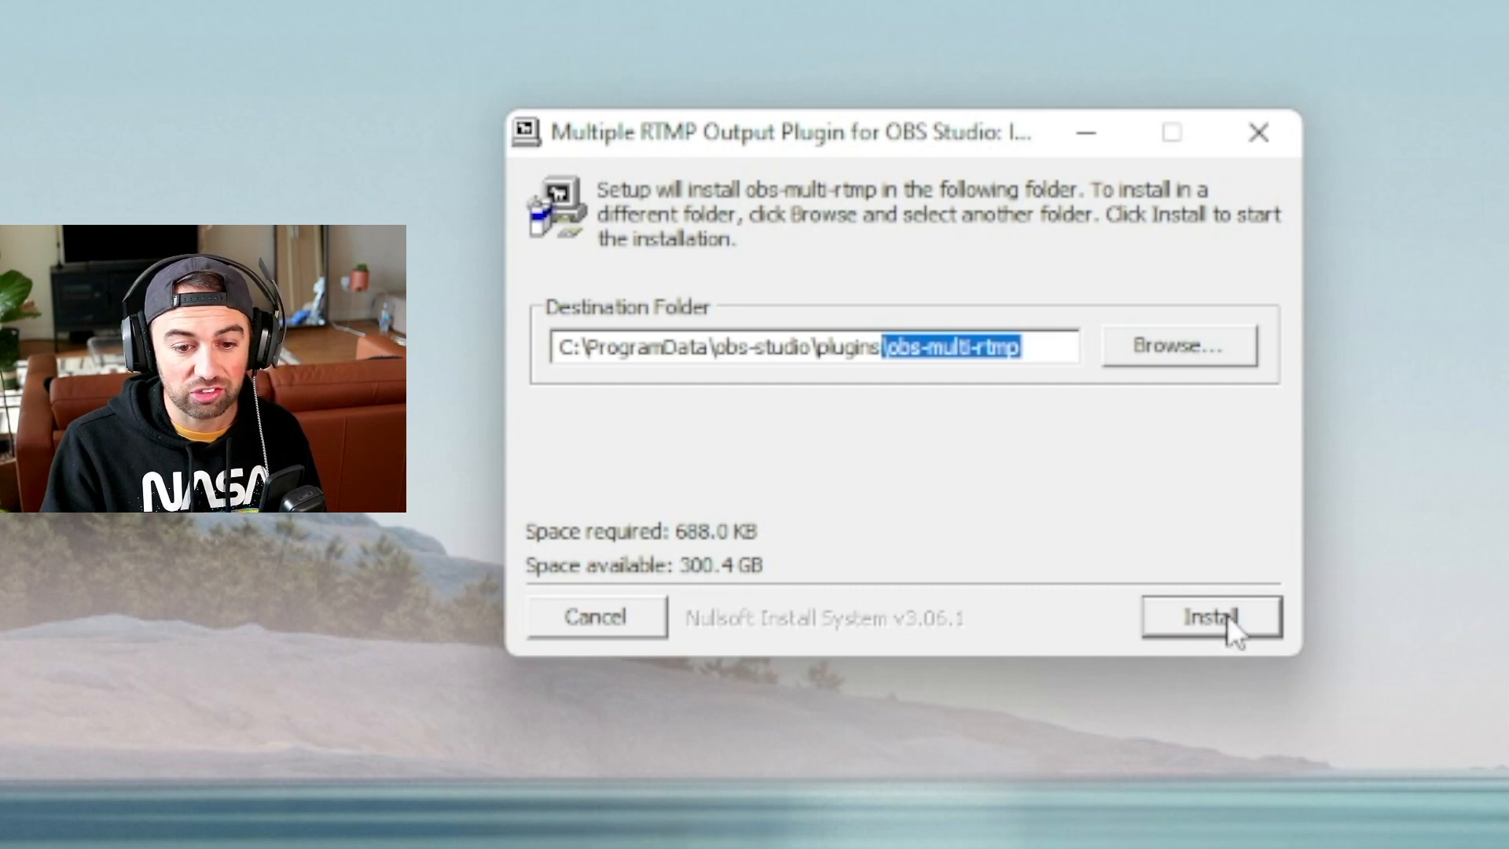
{"action": "left_click", "coordinate": [1210, 616]}
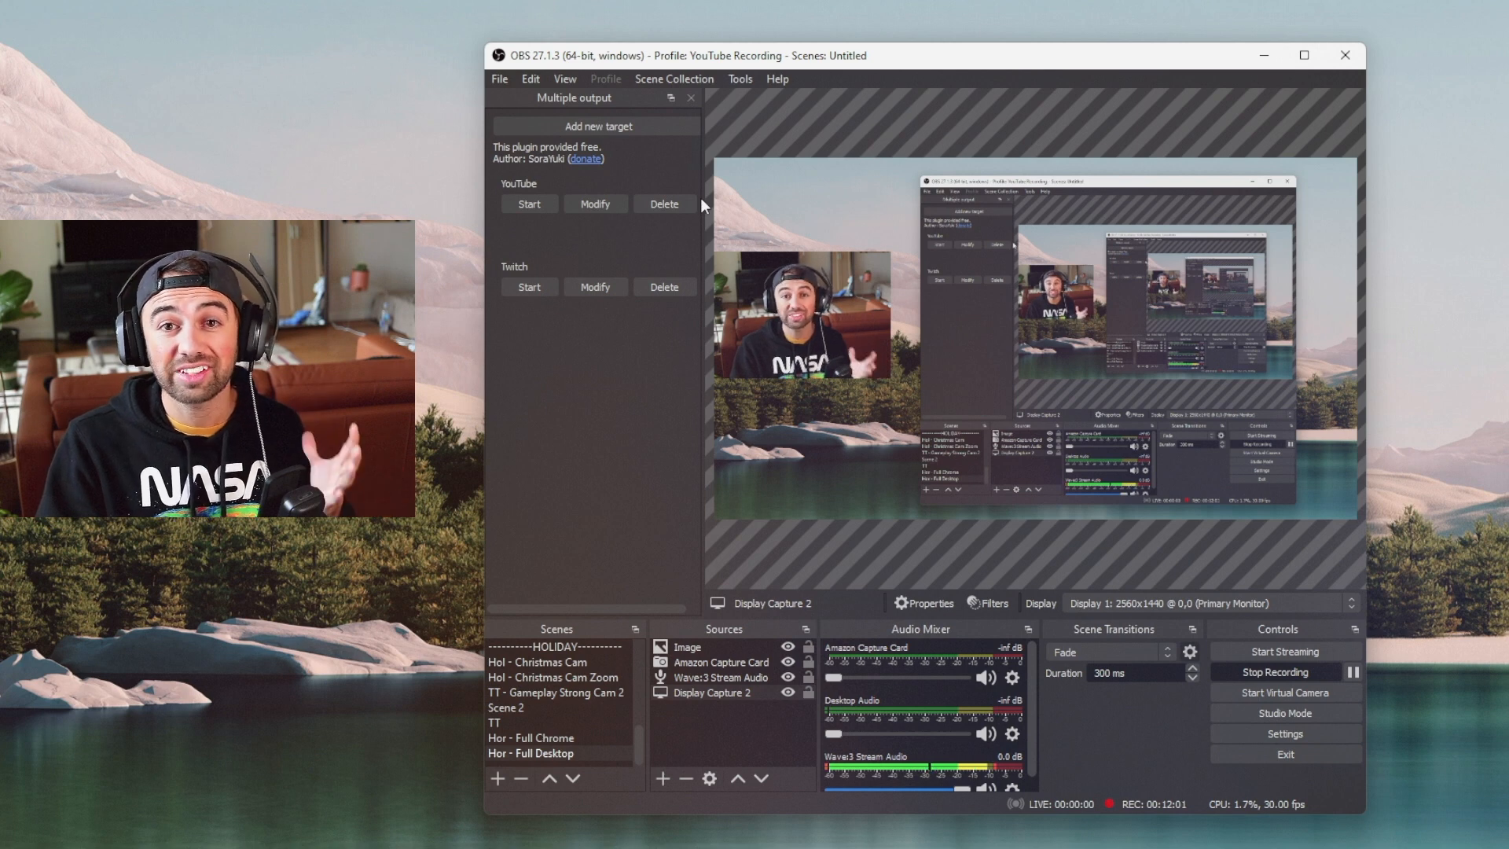
{"action": "mouse_move", "coordinate": [667, 193]}
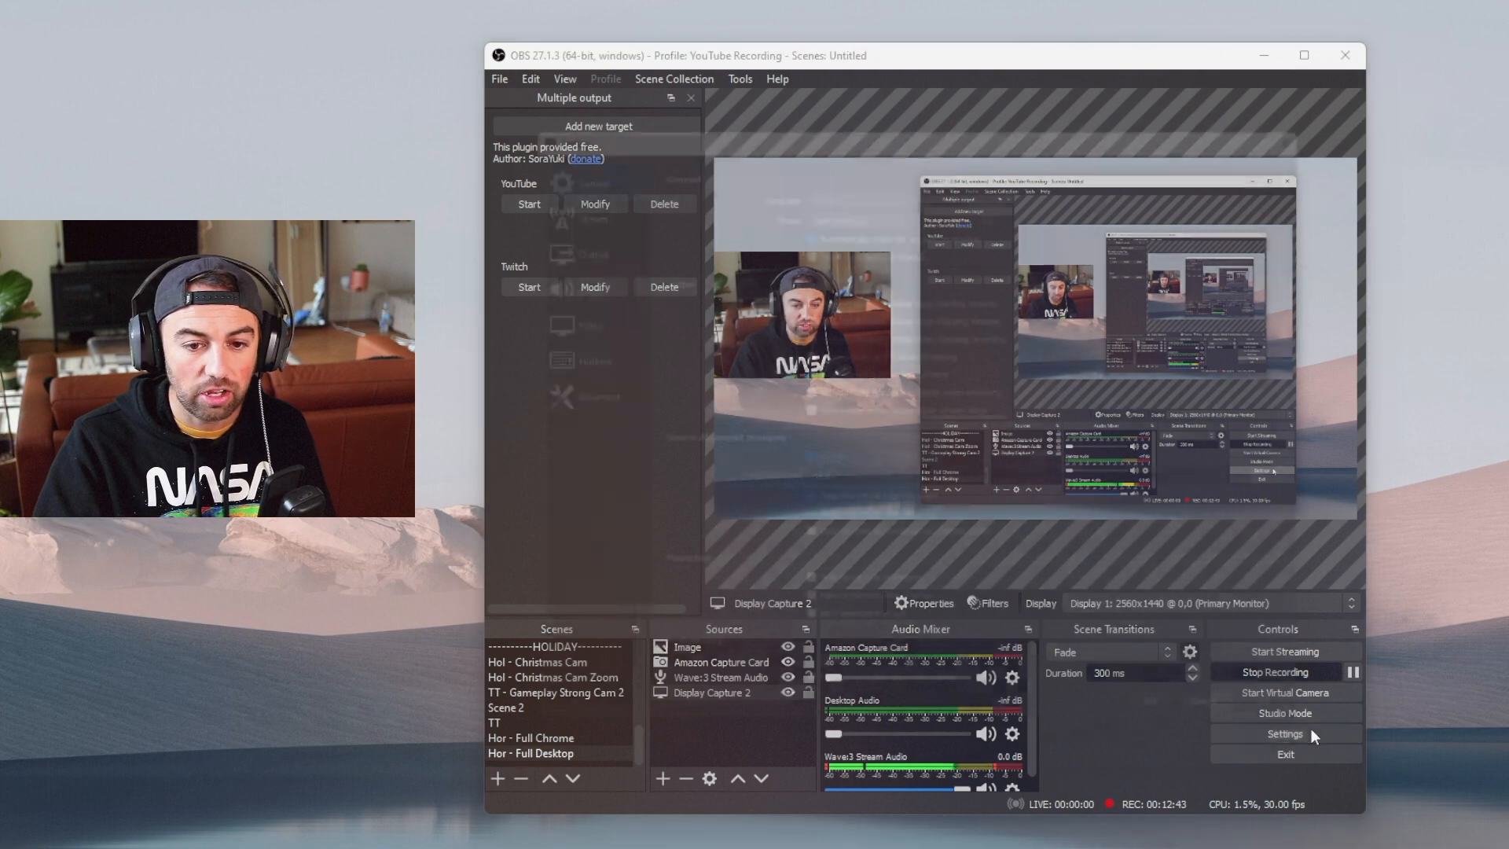
{"action": "left_click", "coordinate": [1283, 733]}
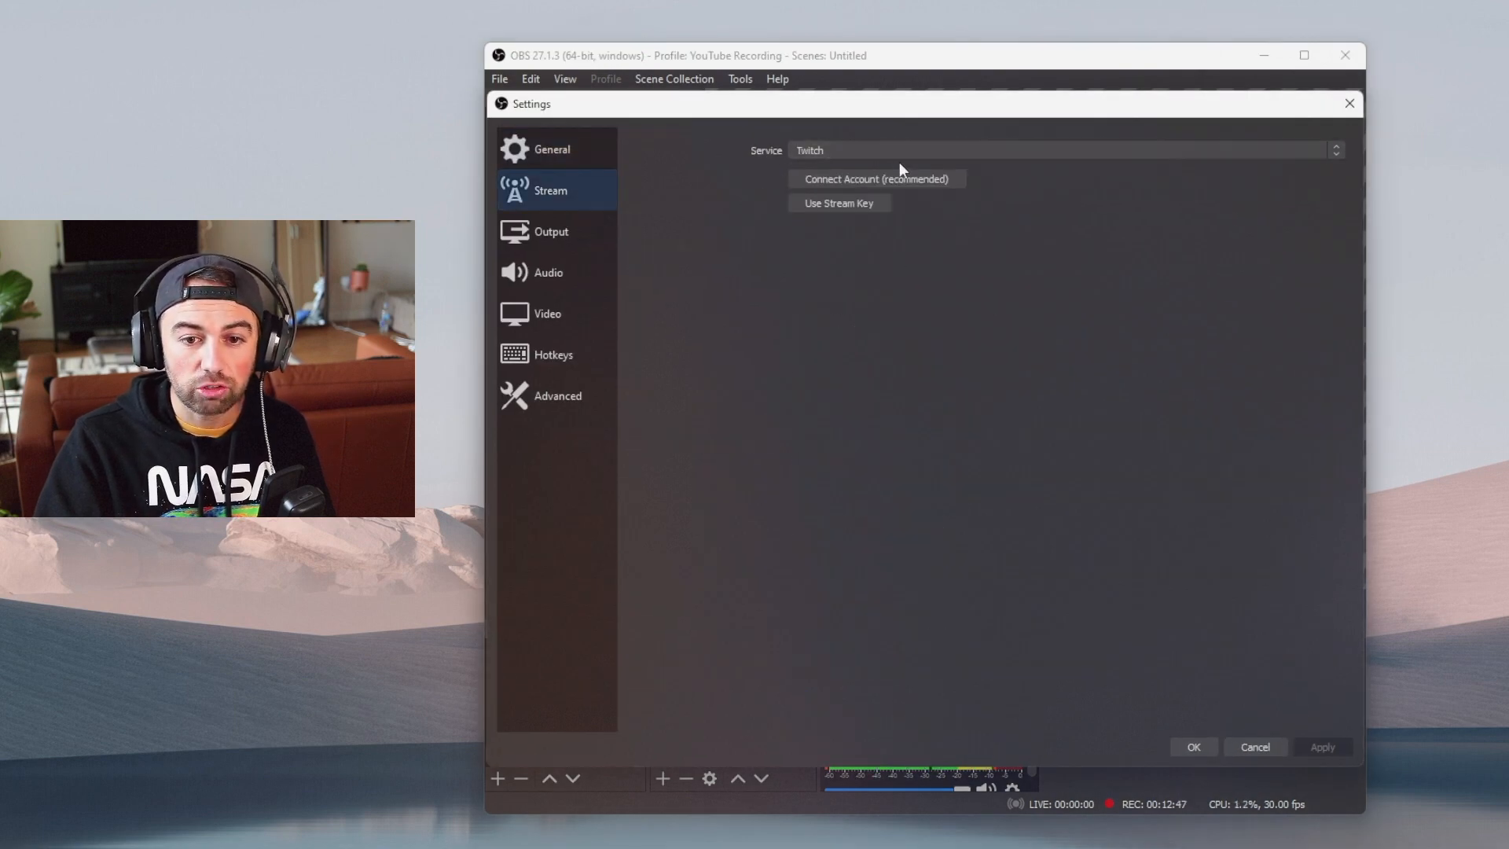
{"action": "left_click", "coordinate": [1059, 149]}
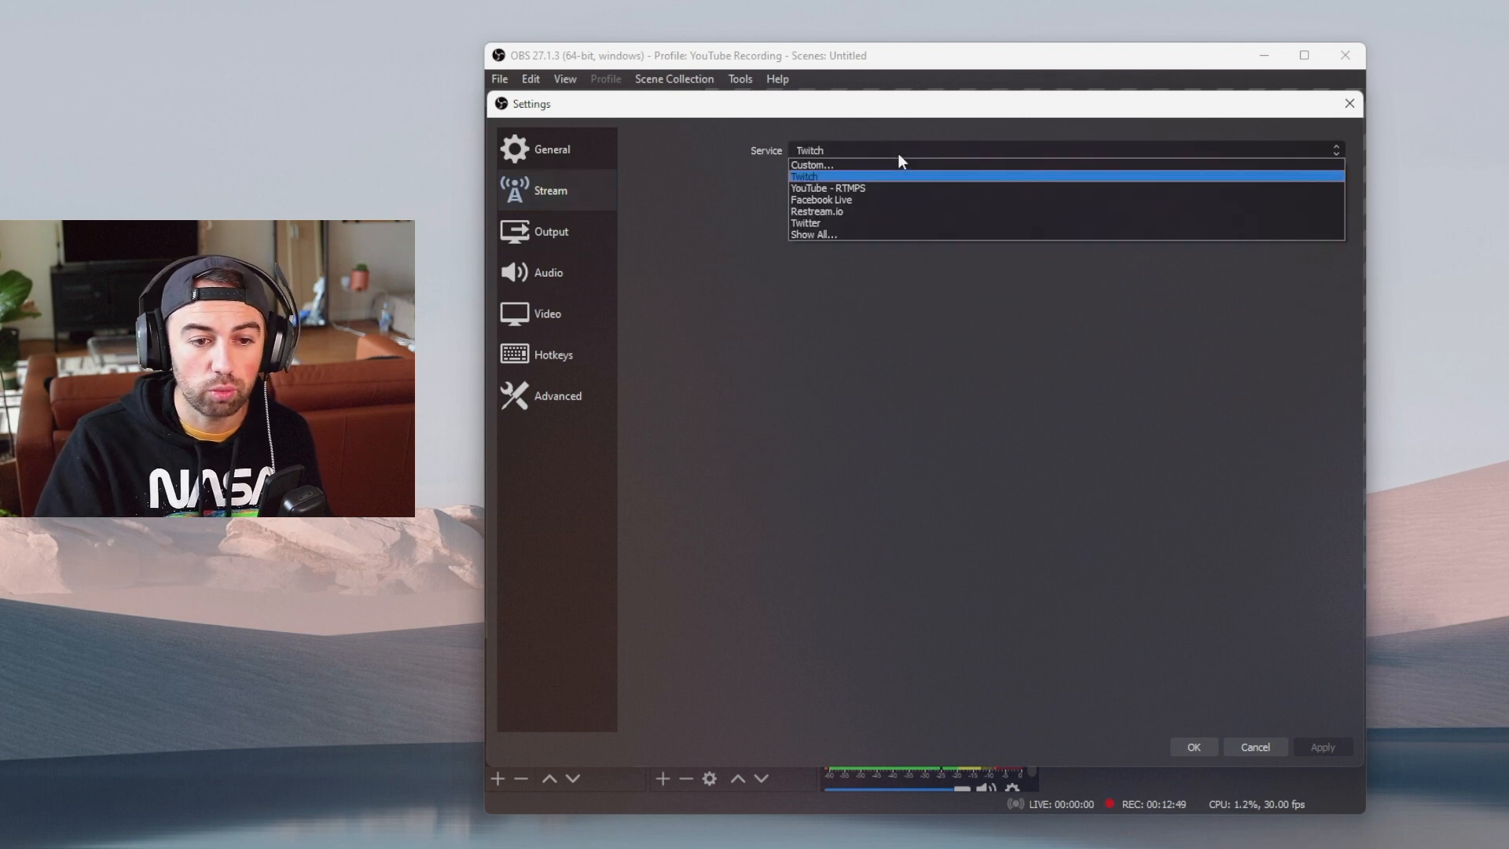
{"action": "mouse_move", "coordinate": [861, 201]}
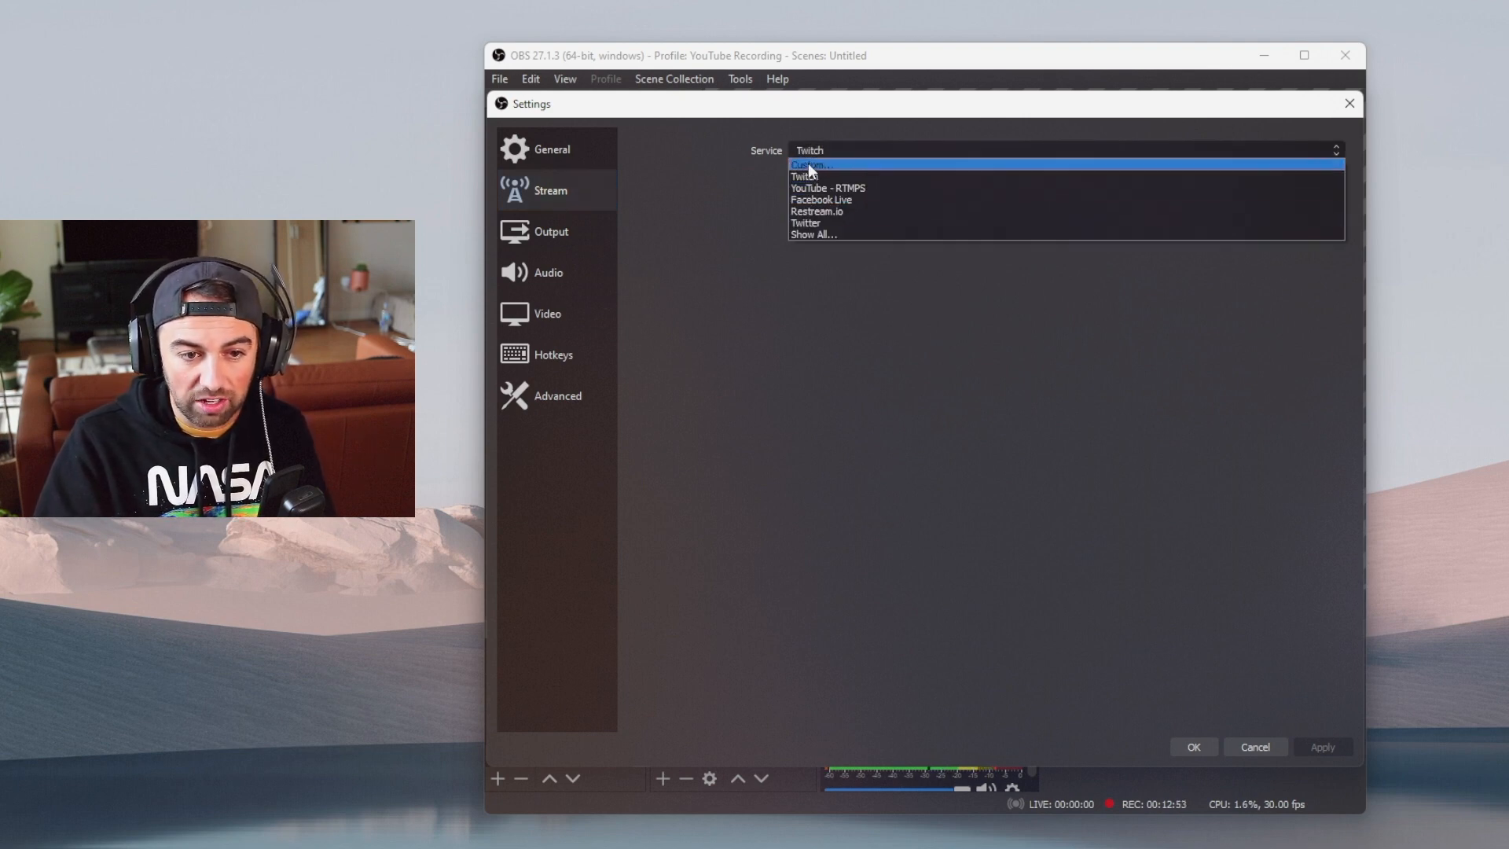
{"action": "left_click", "coordinate": [809, 163]}
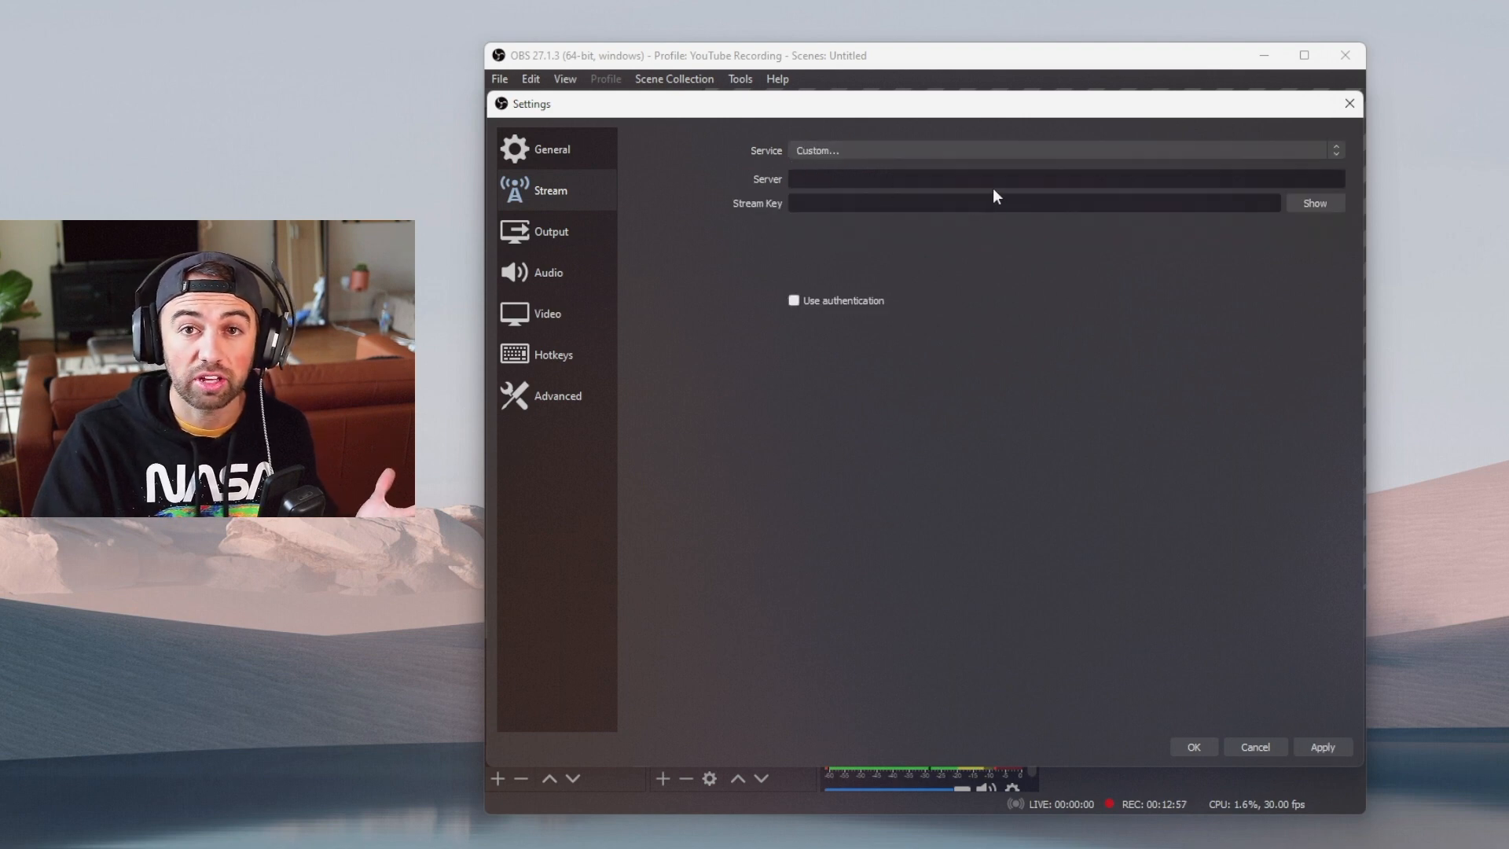
{"action": "left_click", "coordinate": [1348, 103]}
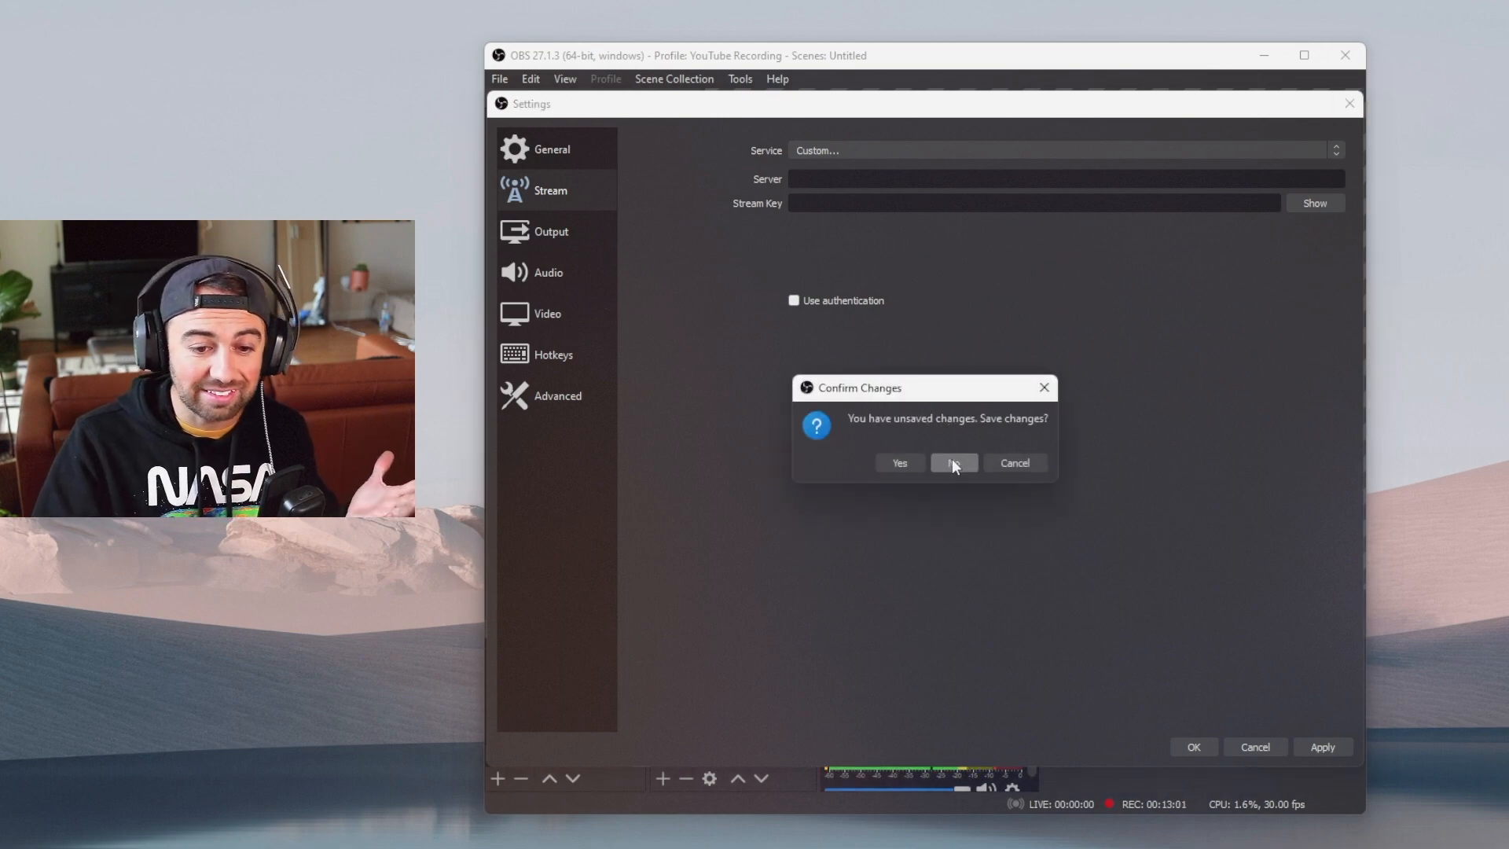
{"action": "left_click", "coordinate": [952, 463]}
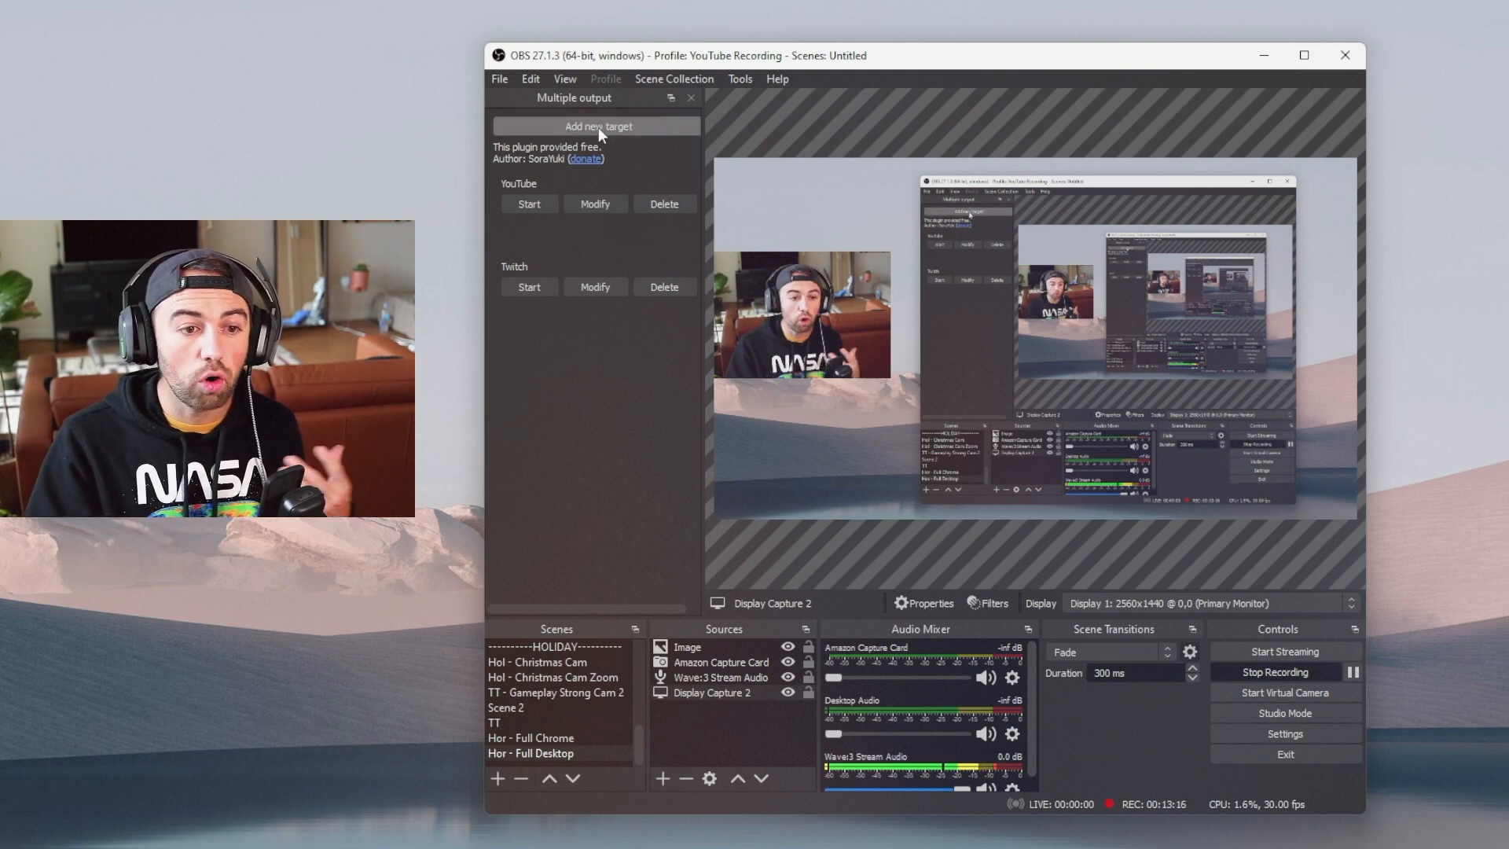
{"action": "mouse_move", "coordinate": [708, 149]}
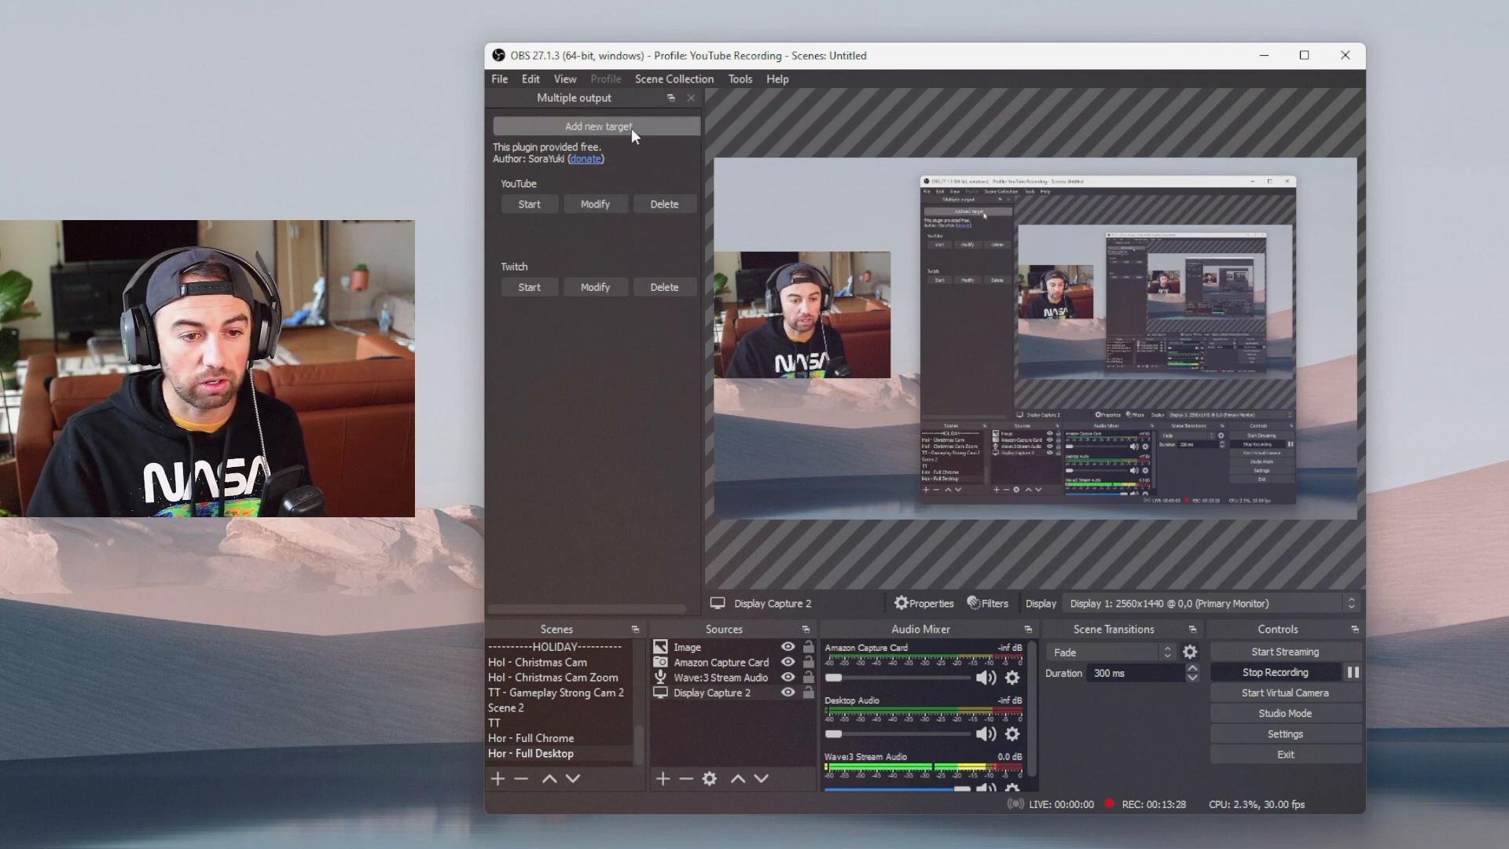
Add a new target from the Multiple output dock, opening its empty Streaming Settings.
{"action": "left_click", "coordinate": [597, 125]}
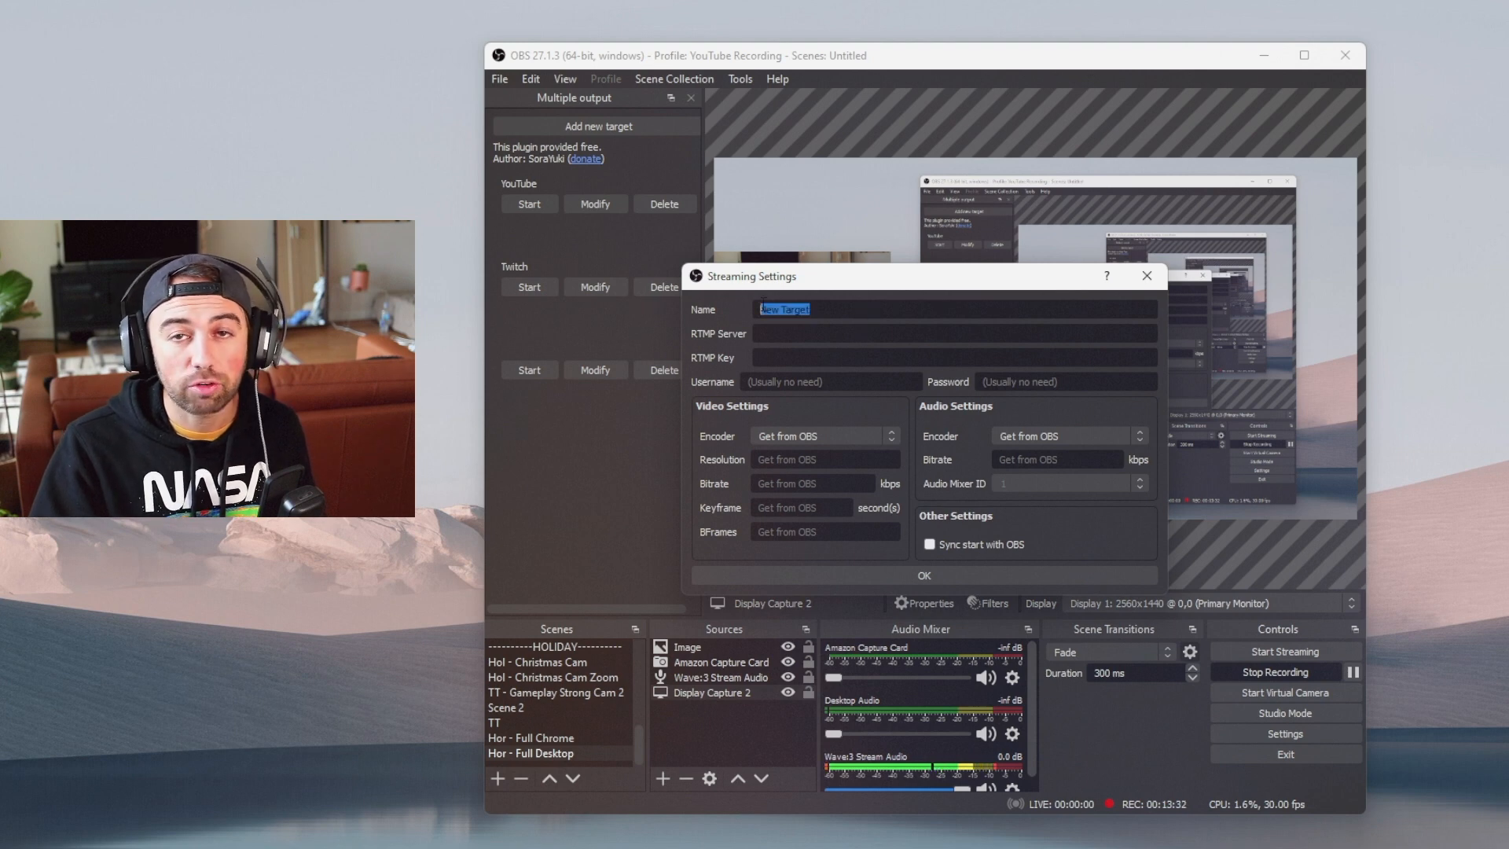
Name the target YouTube, trying NVENC H.264 but keeping video and audio encoders from OBS.
{"action": "type", "text": "YouTube"}
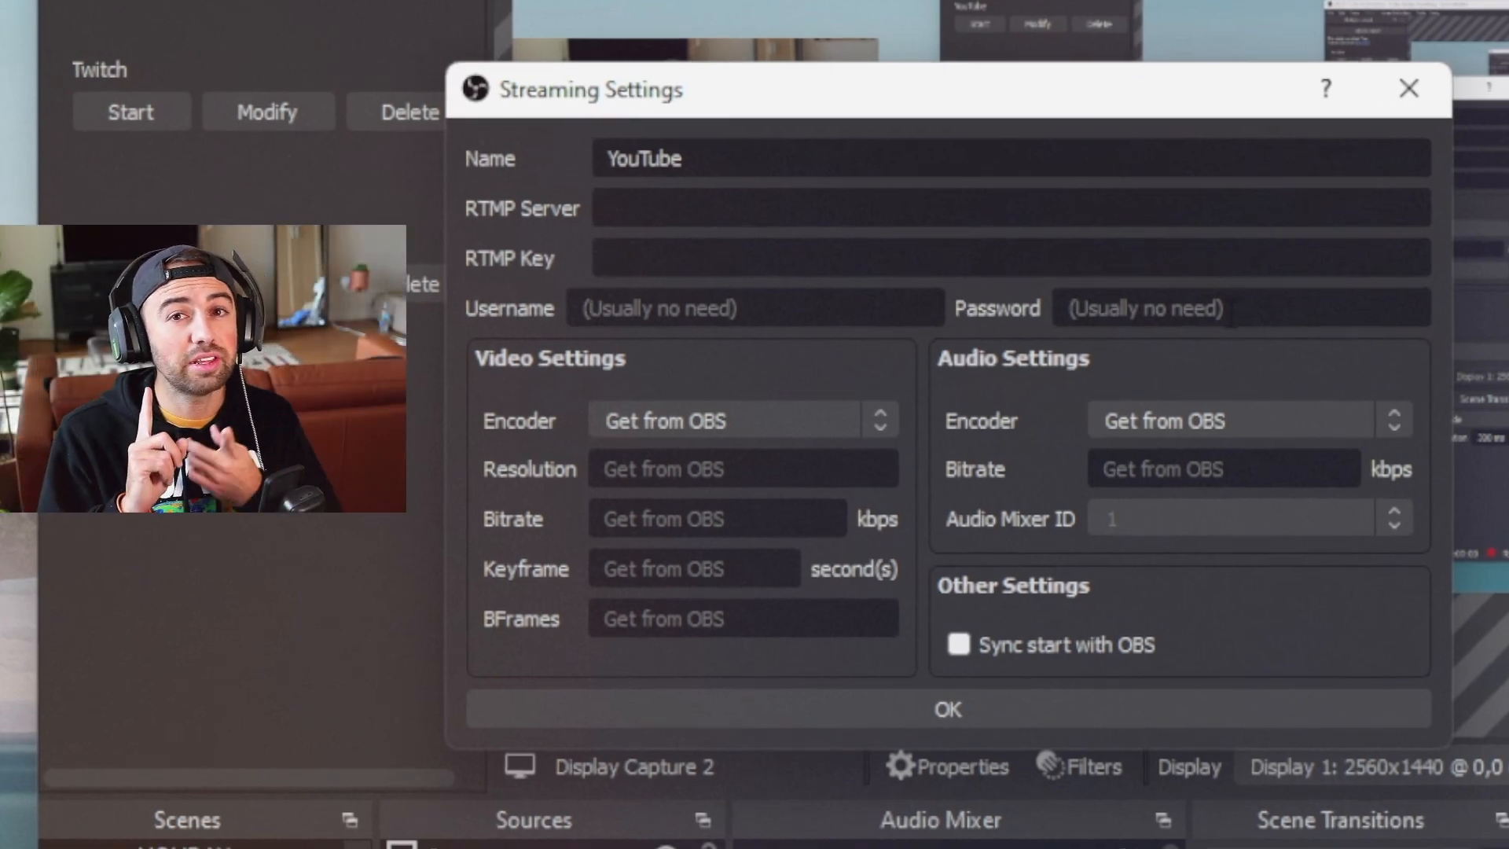
{"action": "left_click", "coordinate": [963, 258]}
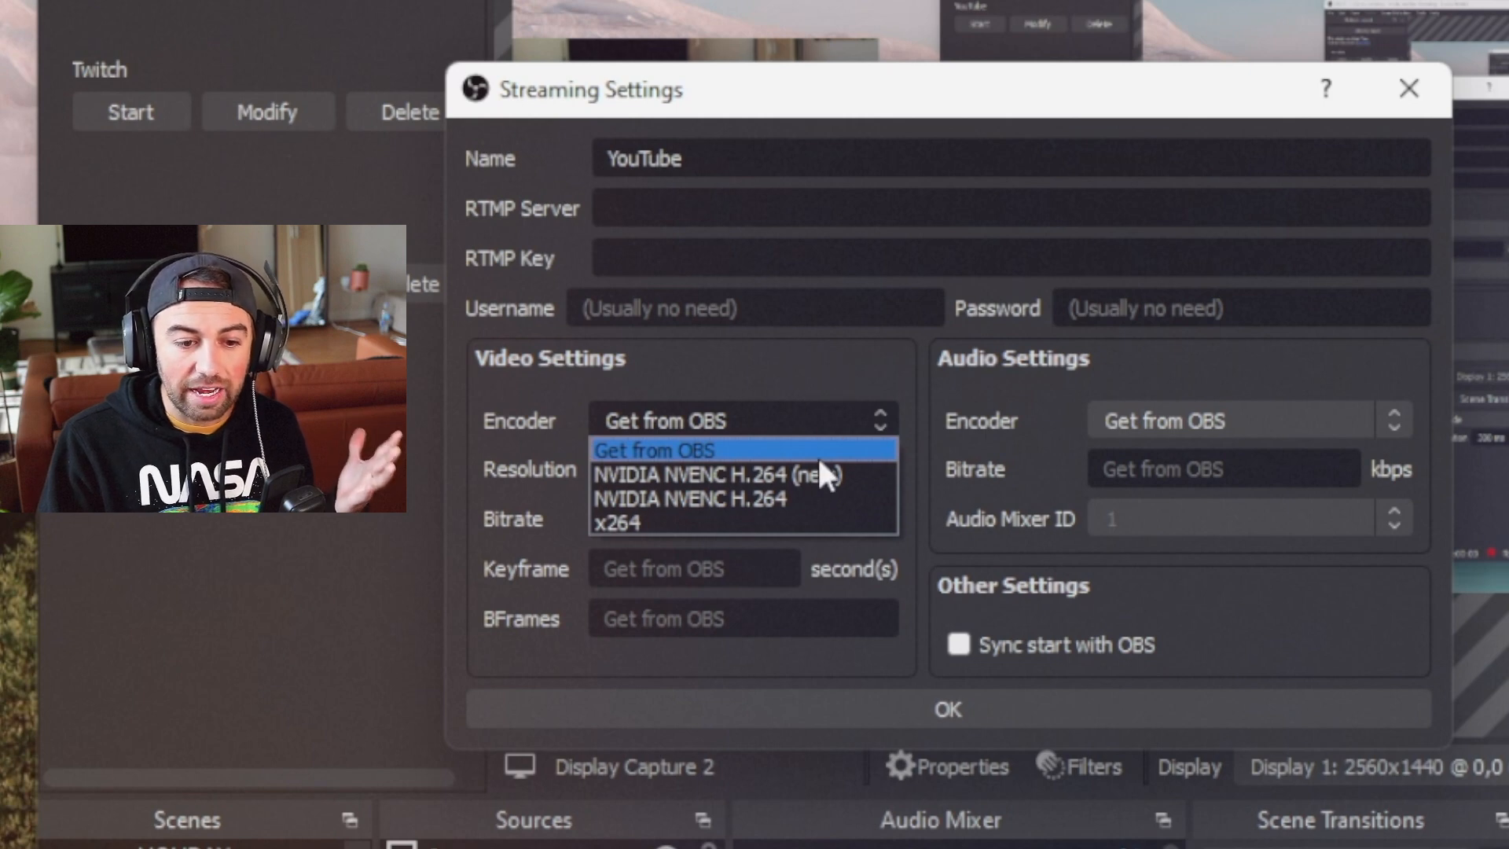
{"action": "left_click", "coordinate": [689, 472]}
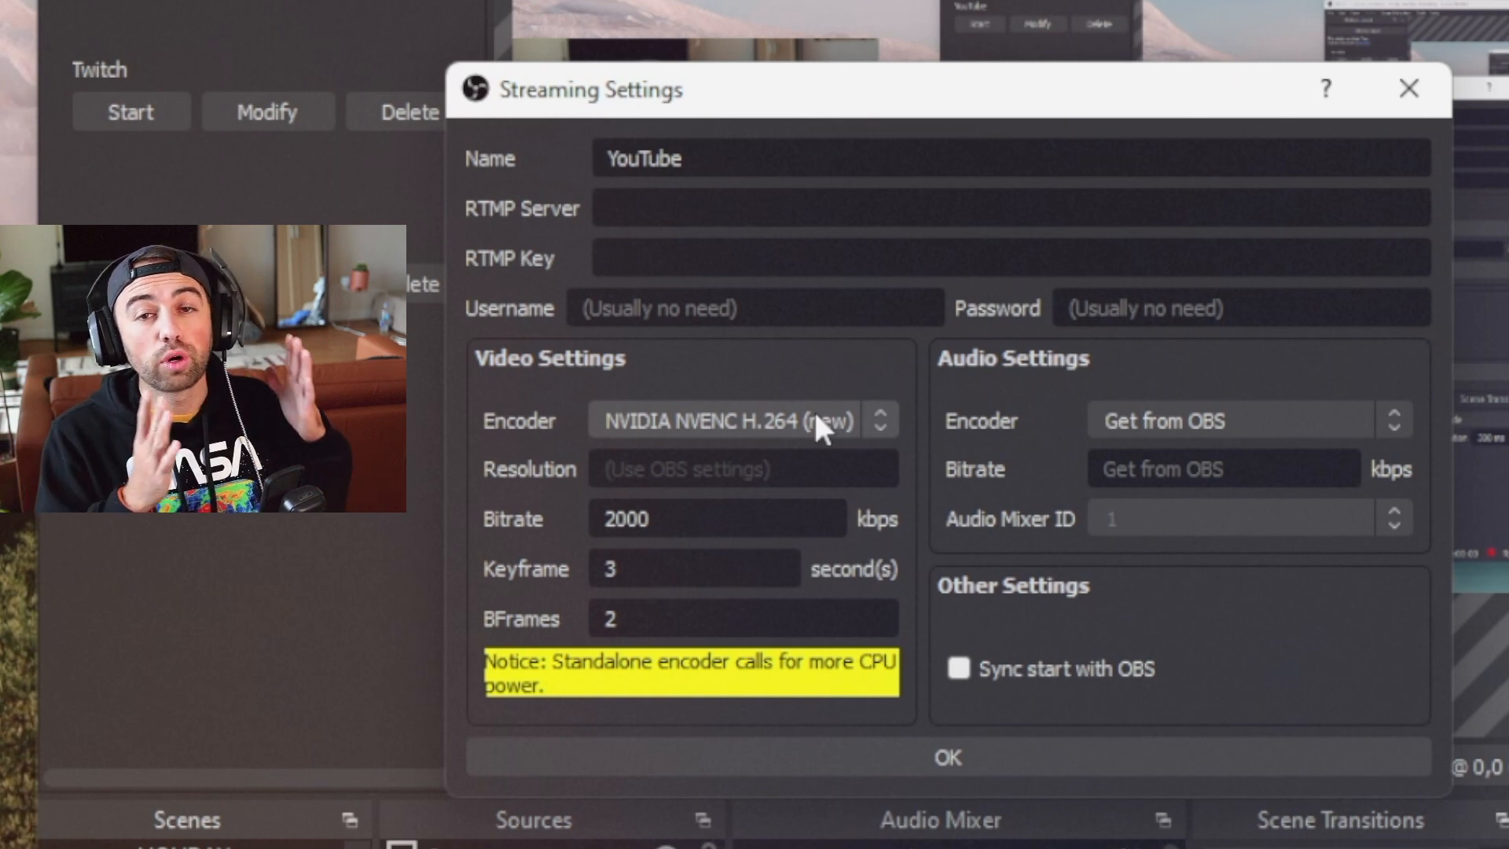
{"action": "left_click", "coordinate": [741, 469]}
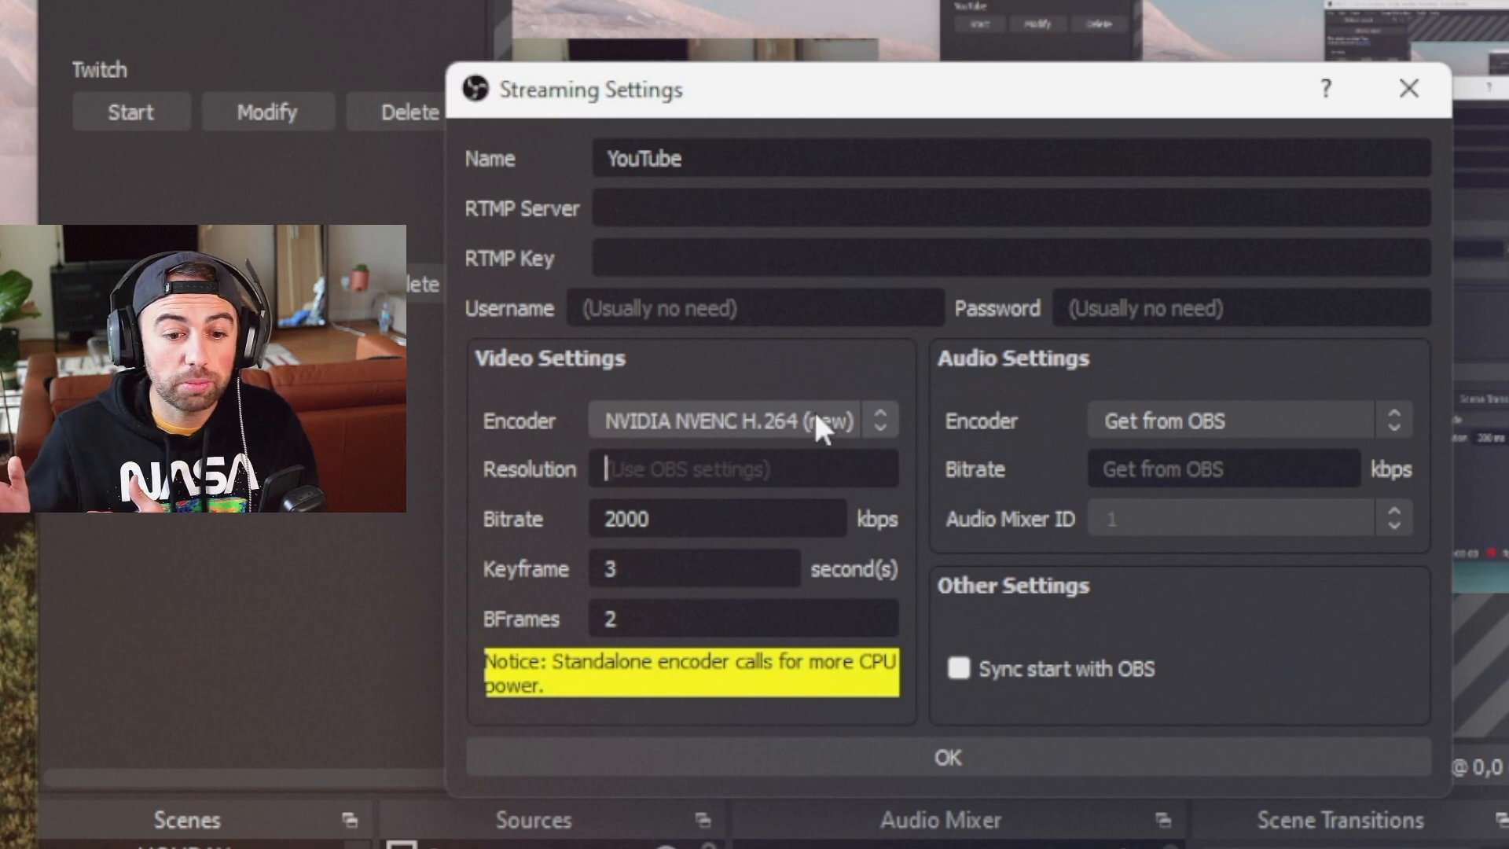
{"action": "left_click", "coordinate": [741, 421]}
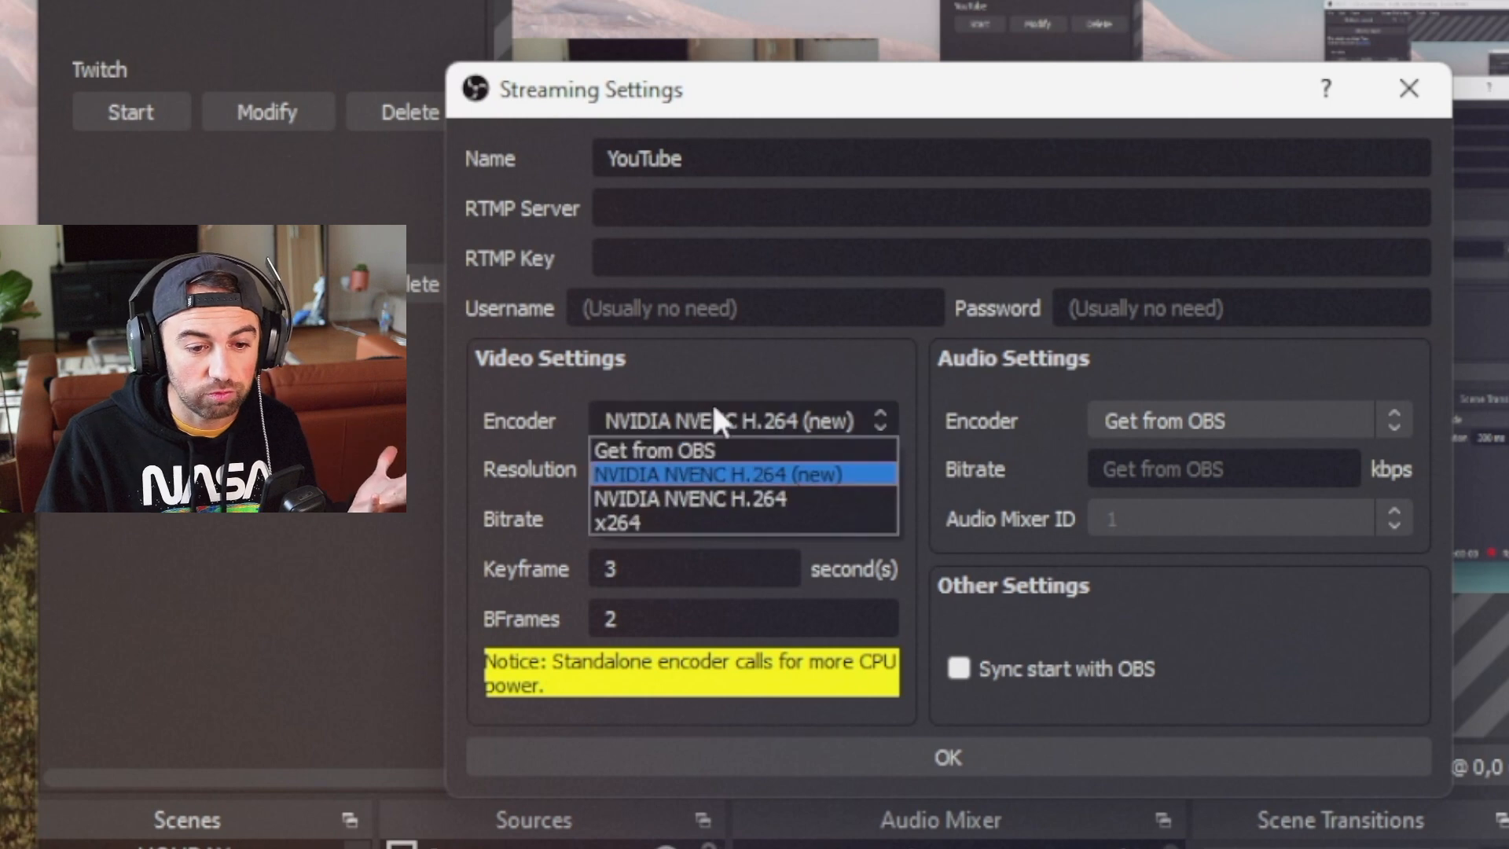
{"action": "left_click", "coordinate": [657, 450]}
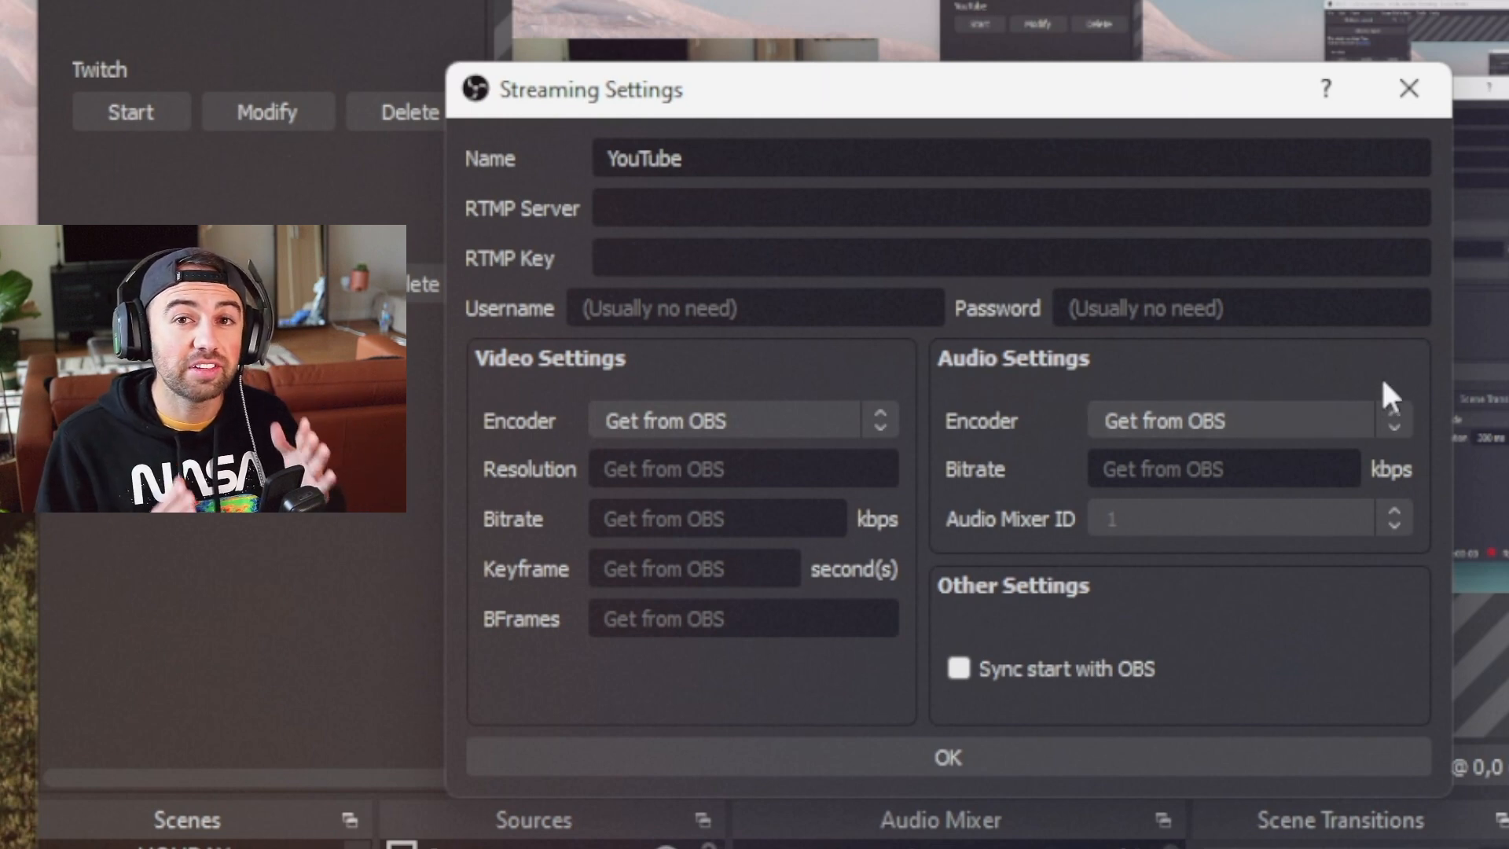
{"action": "left_click", "coordinate": [1247, 420]}
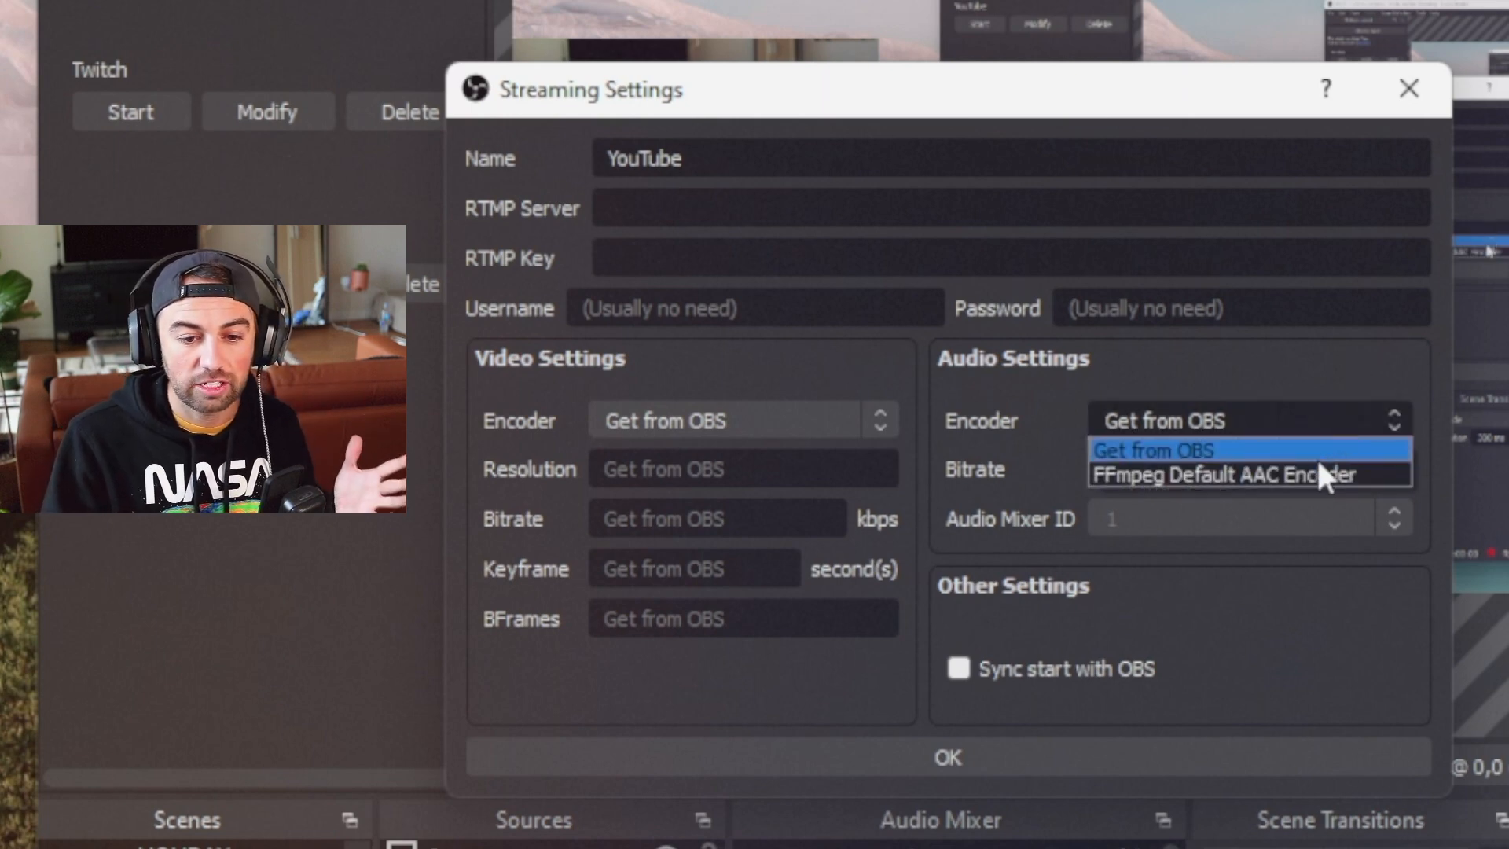
{"action": "left_click", "coordinate": [1154, 450]}
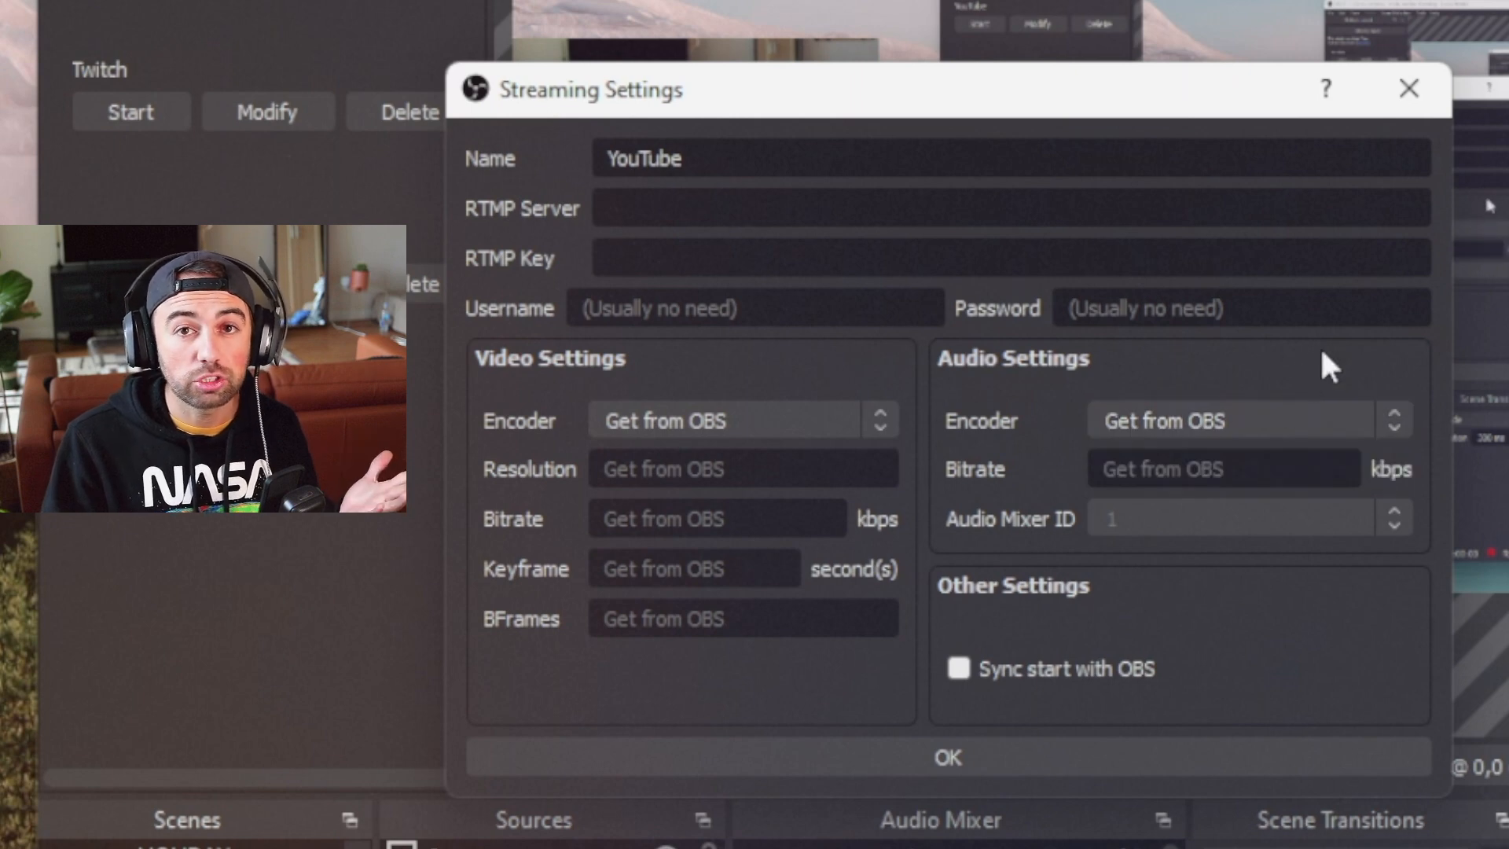
{"action": "mouse_move", "coordinate": [1286, 365]}
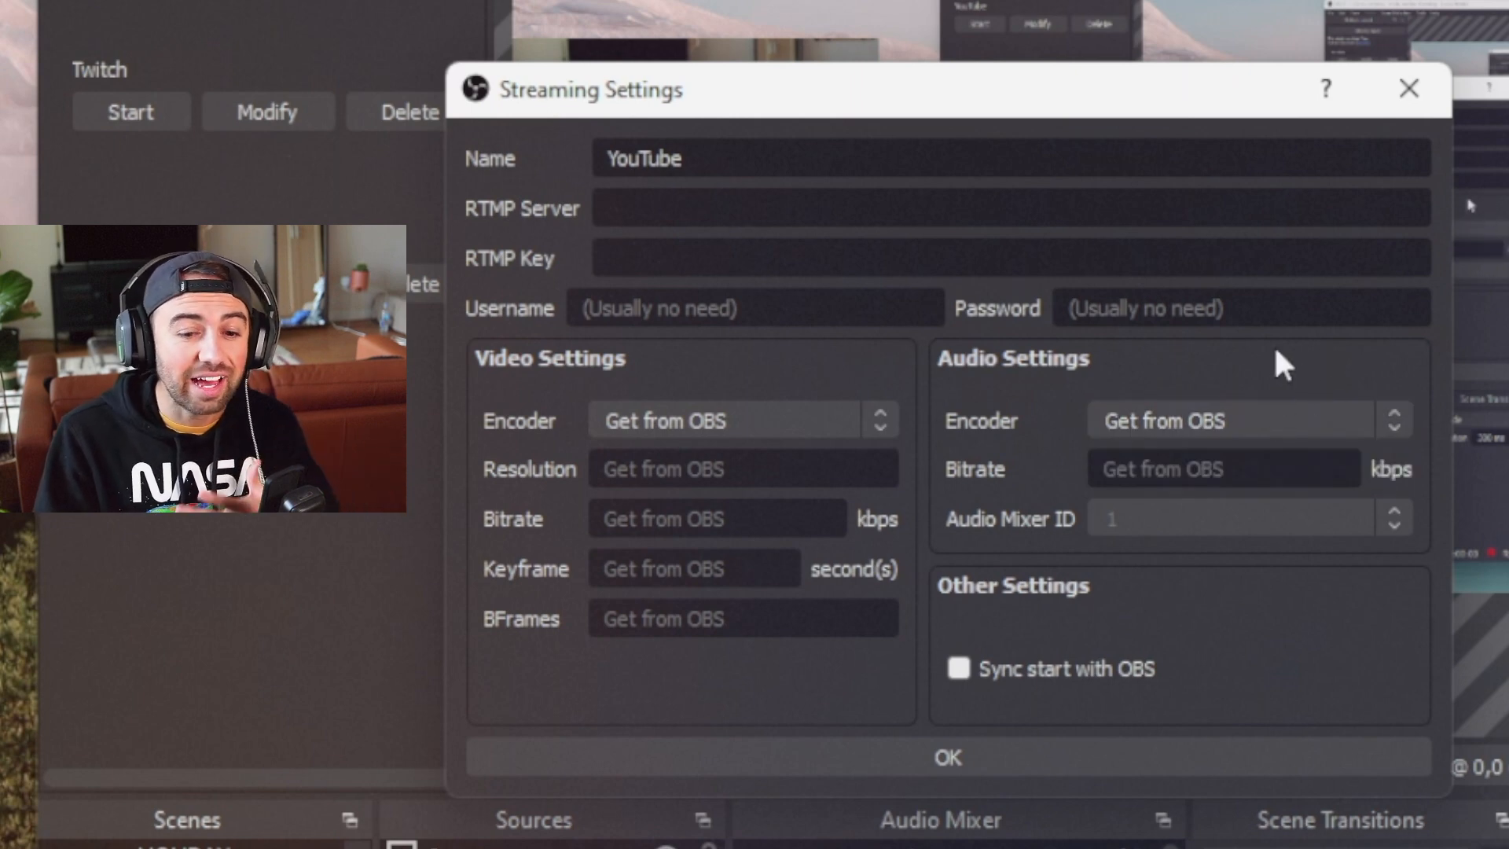
{"action": "mouse_move", "coordinate": [1146, 621]}
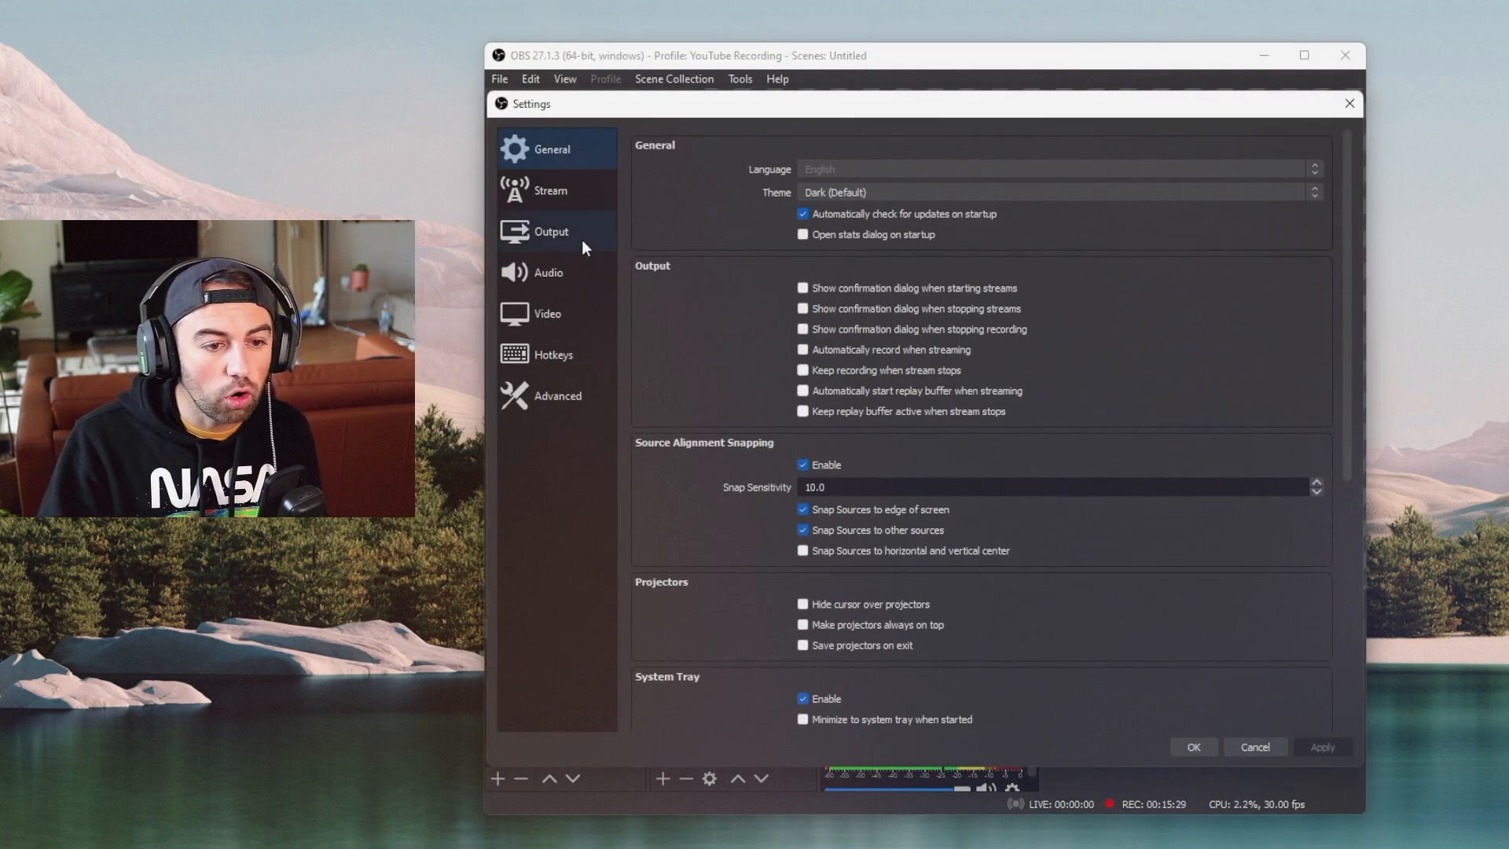
Search Google for 'speedtest' to show the internet speed test card.
{"action": "left_click", "coordinate": [550, 231]}
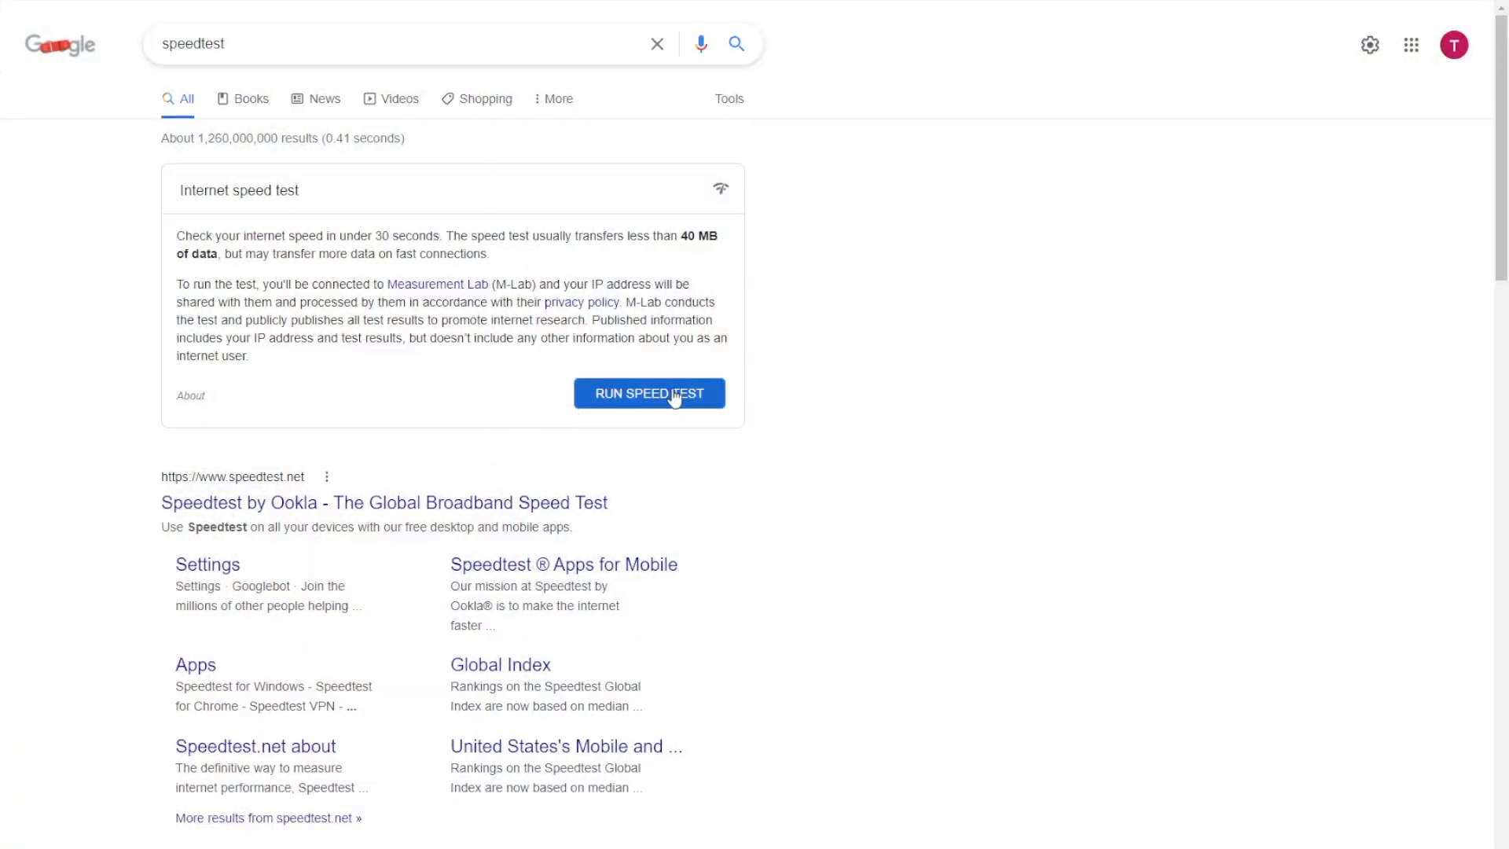
Run Google's internet speed test, measuring download speed around 516 Mbps.
{"action": "left_click", "coordinate": [649, 394]}
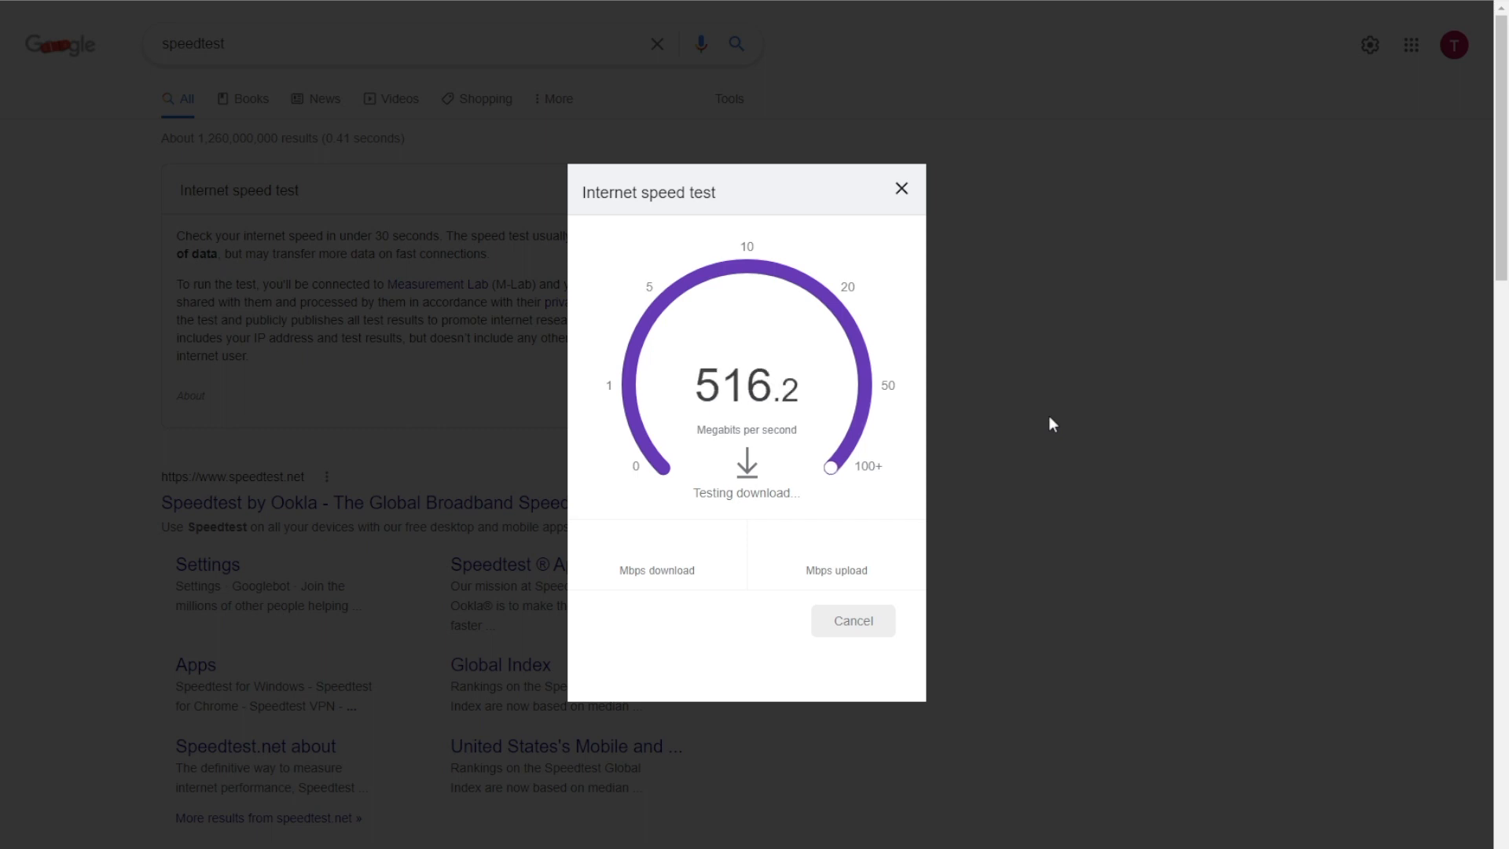
{"action": "mouse_move", "coordinate": [698, 434]}
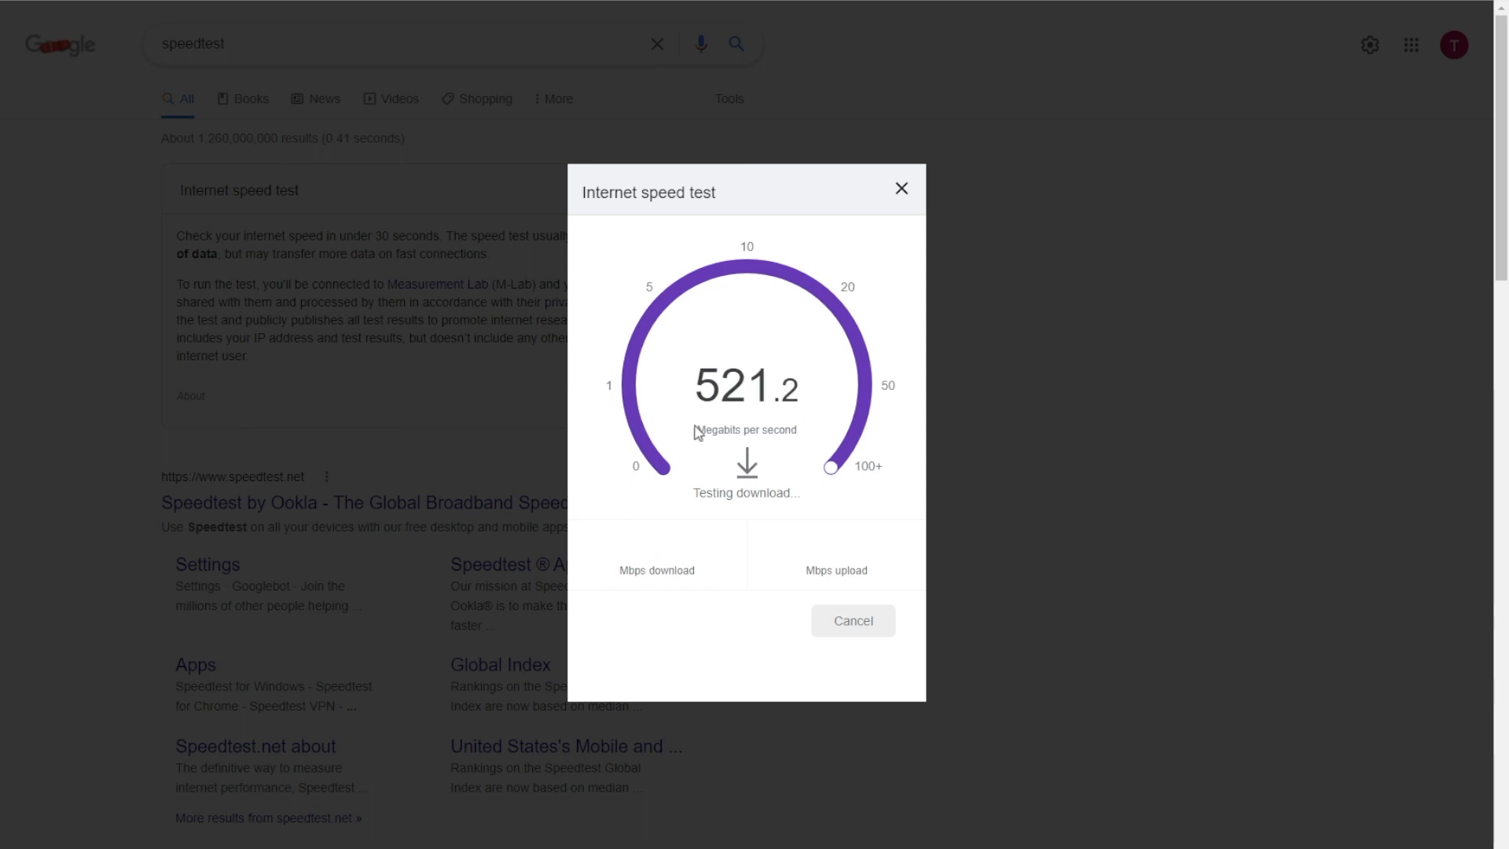
{"action": "mouse_move", "coordinate": [785, 481]}
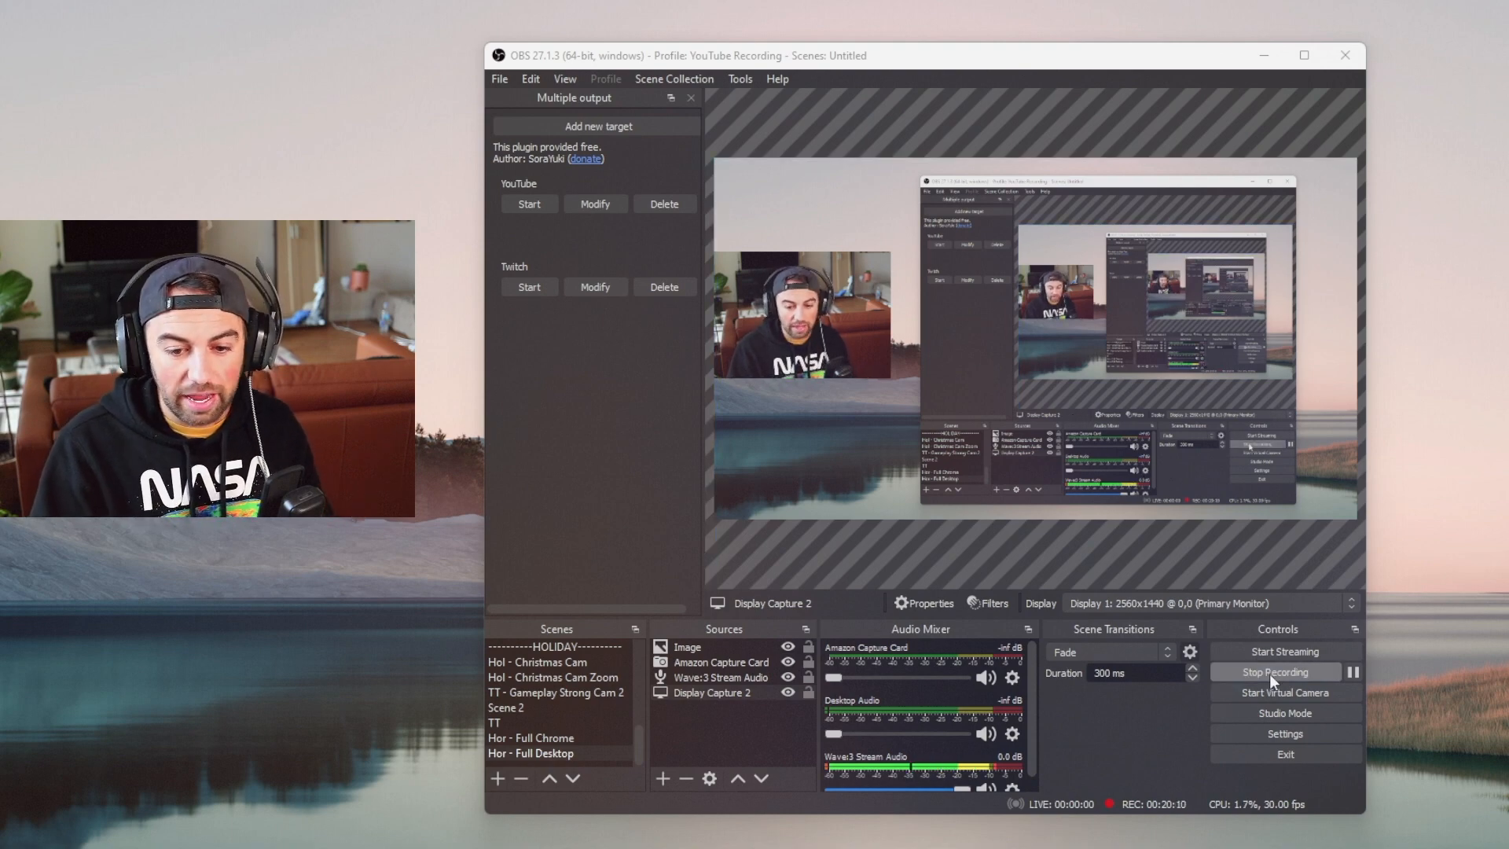
{"action": "left_click", "coordinate": [1284, 734]}
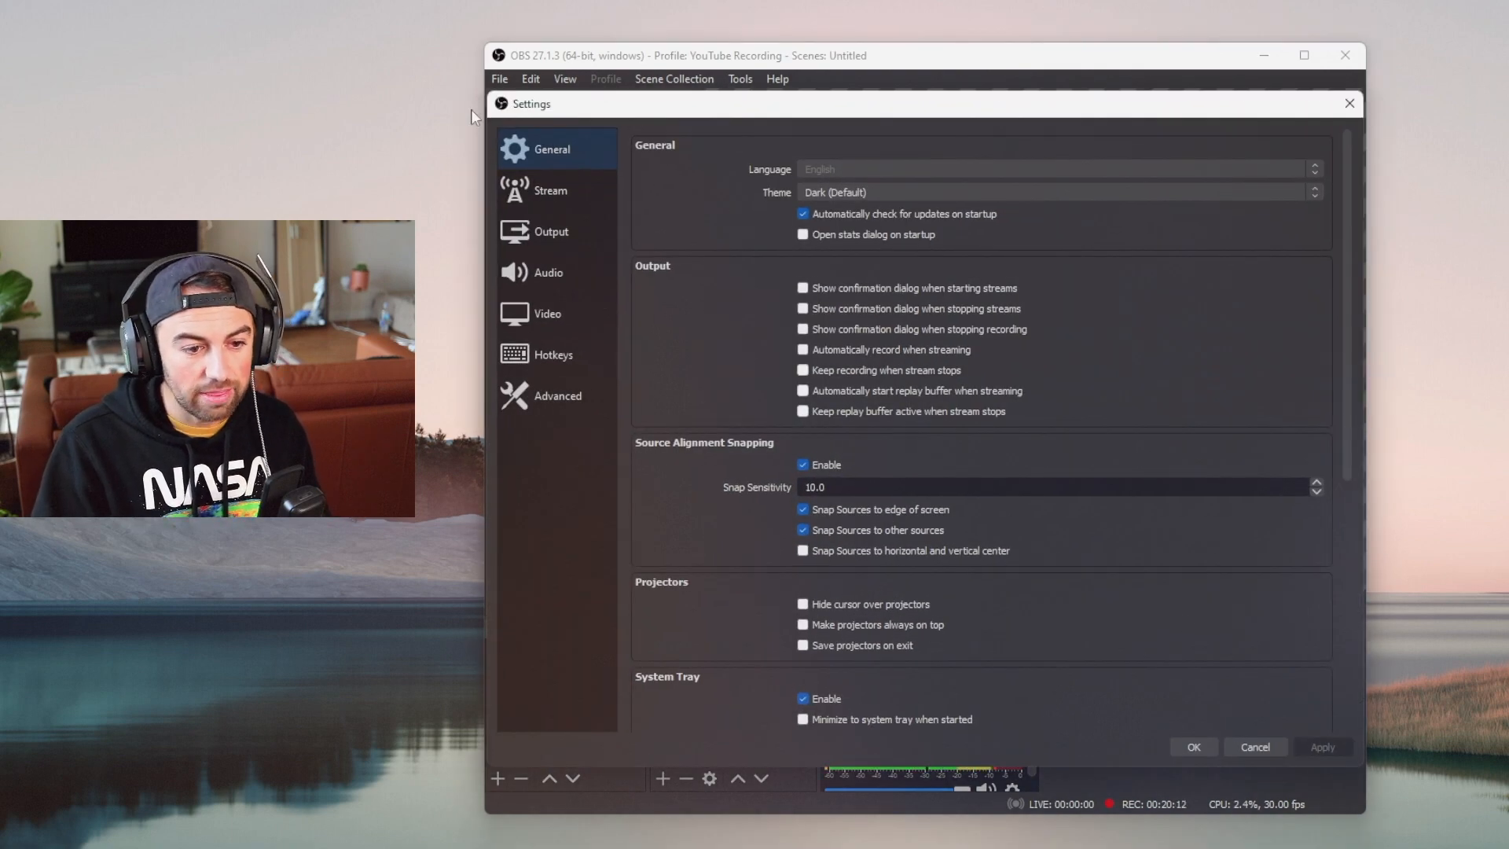
{"action": "left_click", "coordinate": [550, 231]}
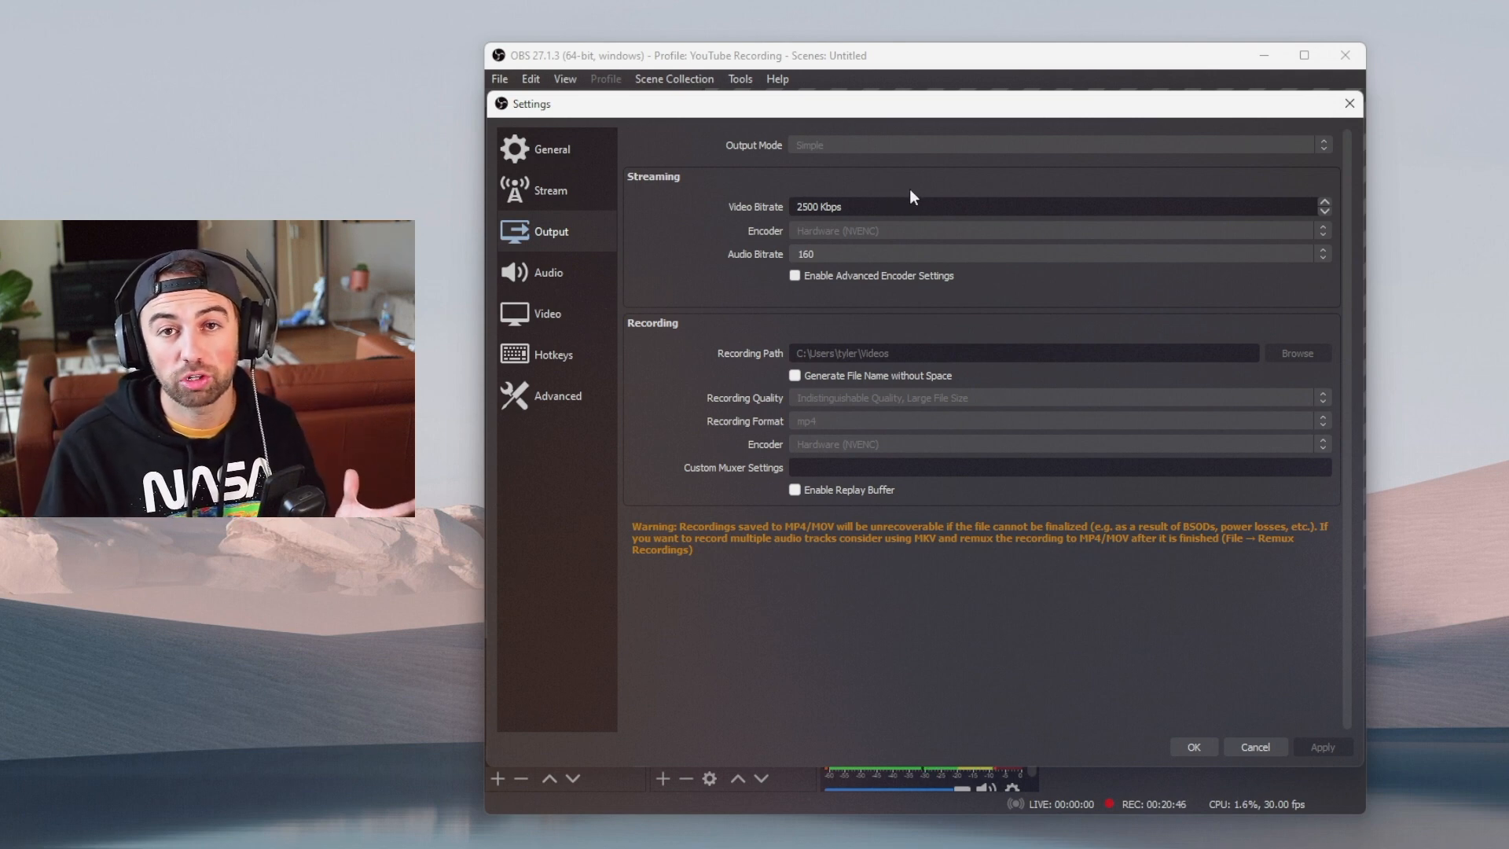
{"action": "mouse_move", "coordinate": [942, 189]}
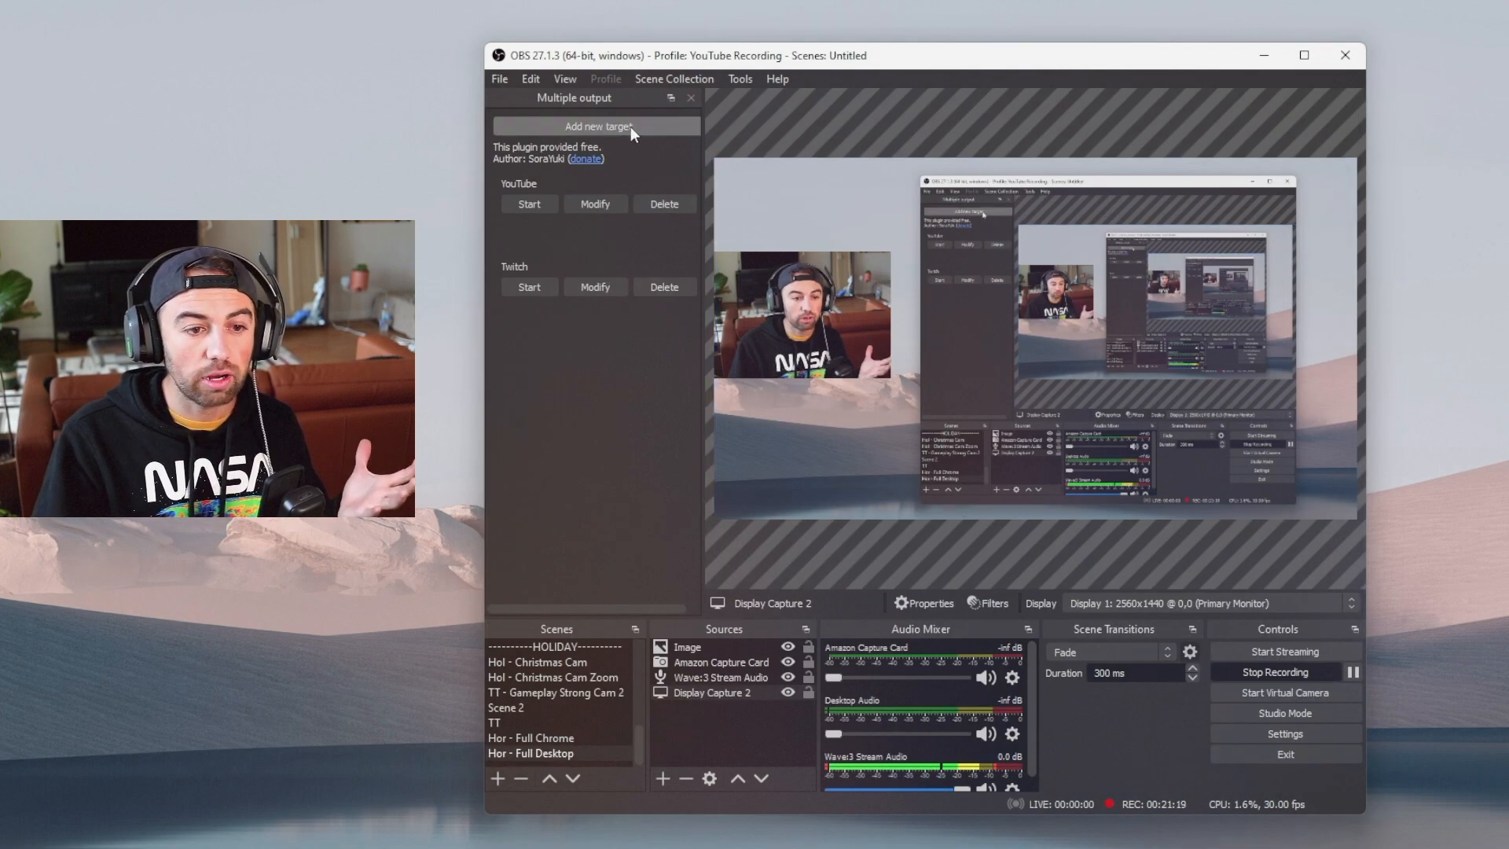
Add New Target, reviewing encoder, bitrate and start-with-OBS options, and keep encoders from OBS.
{"action": "left_click", "coordinate": [596, 125]}
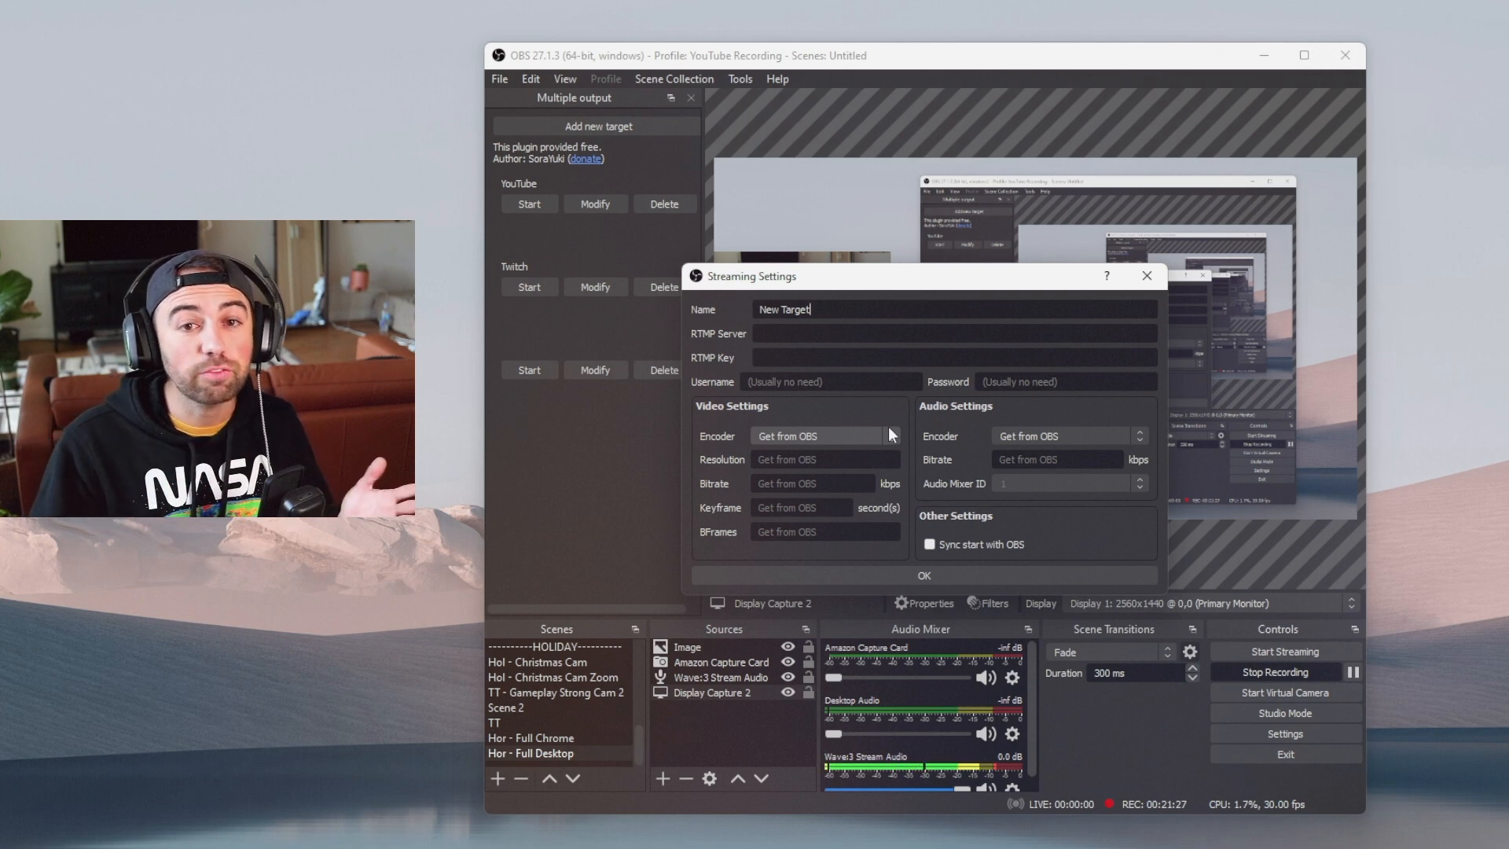
{"action": "left_click", "coordinate": [818, 435]}
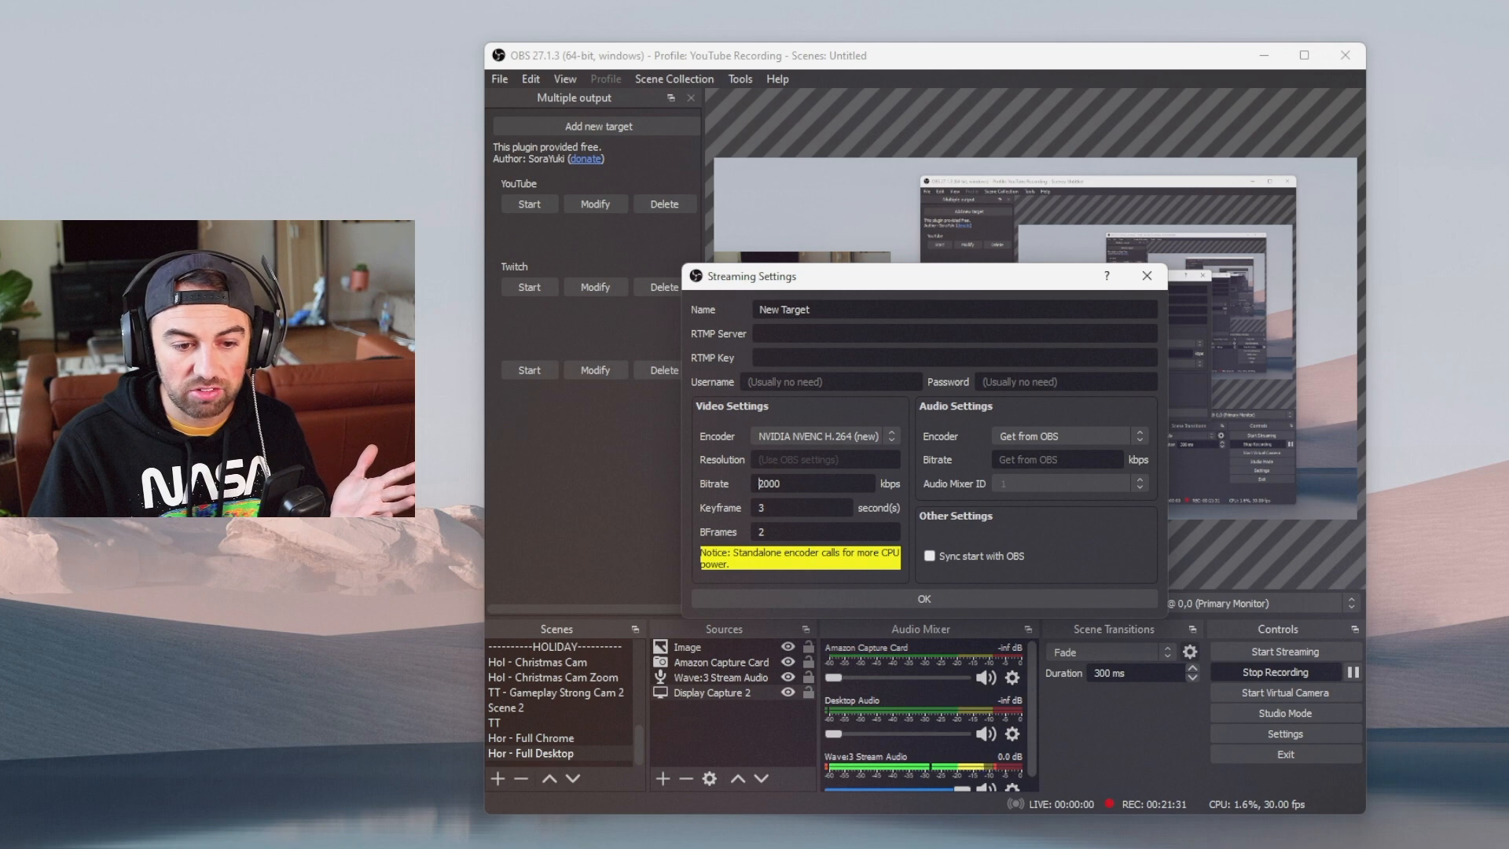
{"action": "triple_click", "coordinate": [811, 483]}
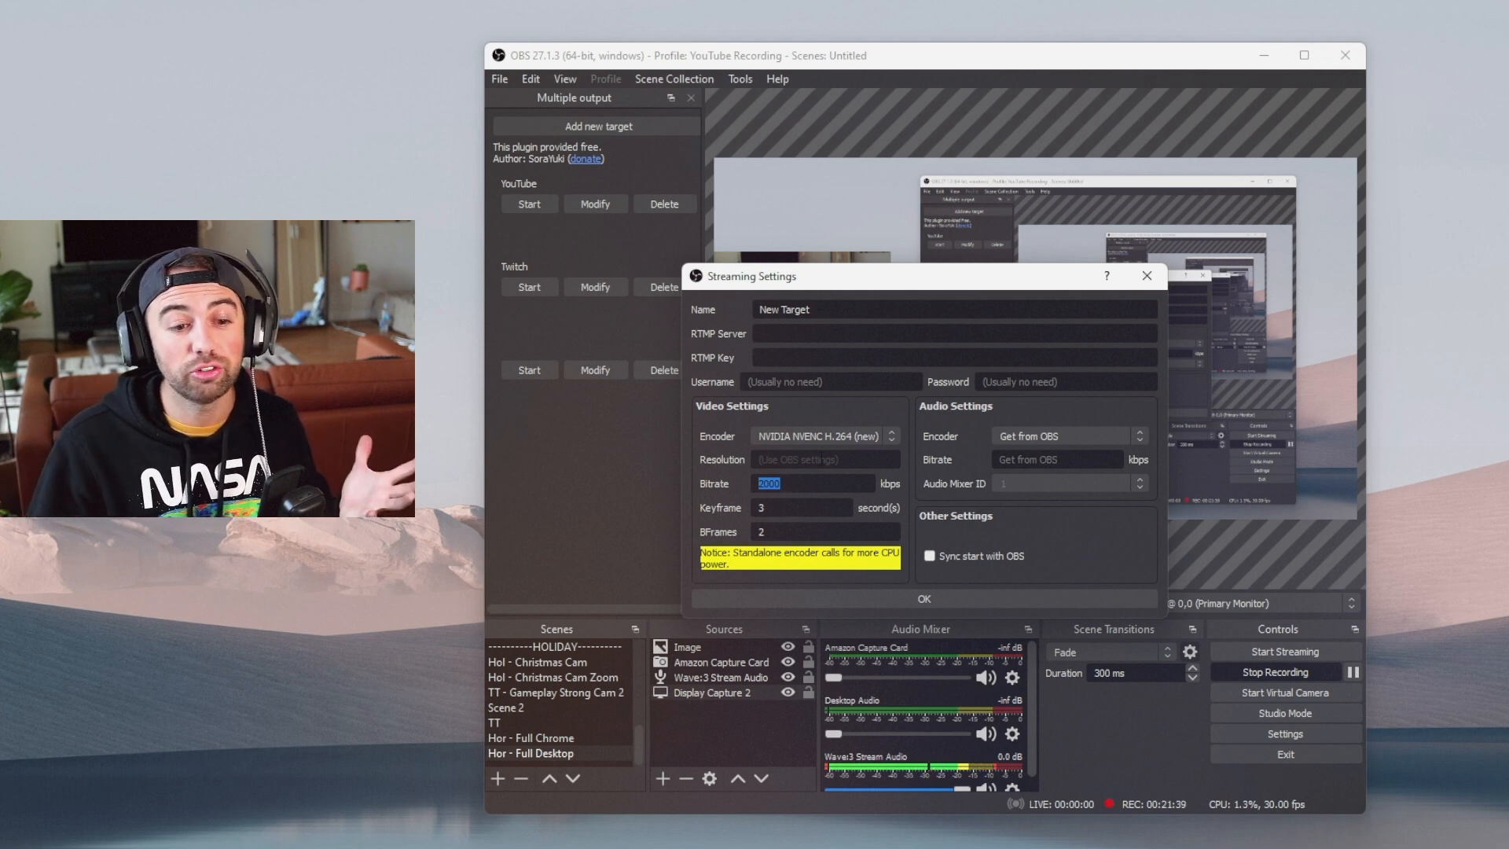
{"action": "mouse_move", "coordinate": [811, 503]}
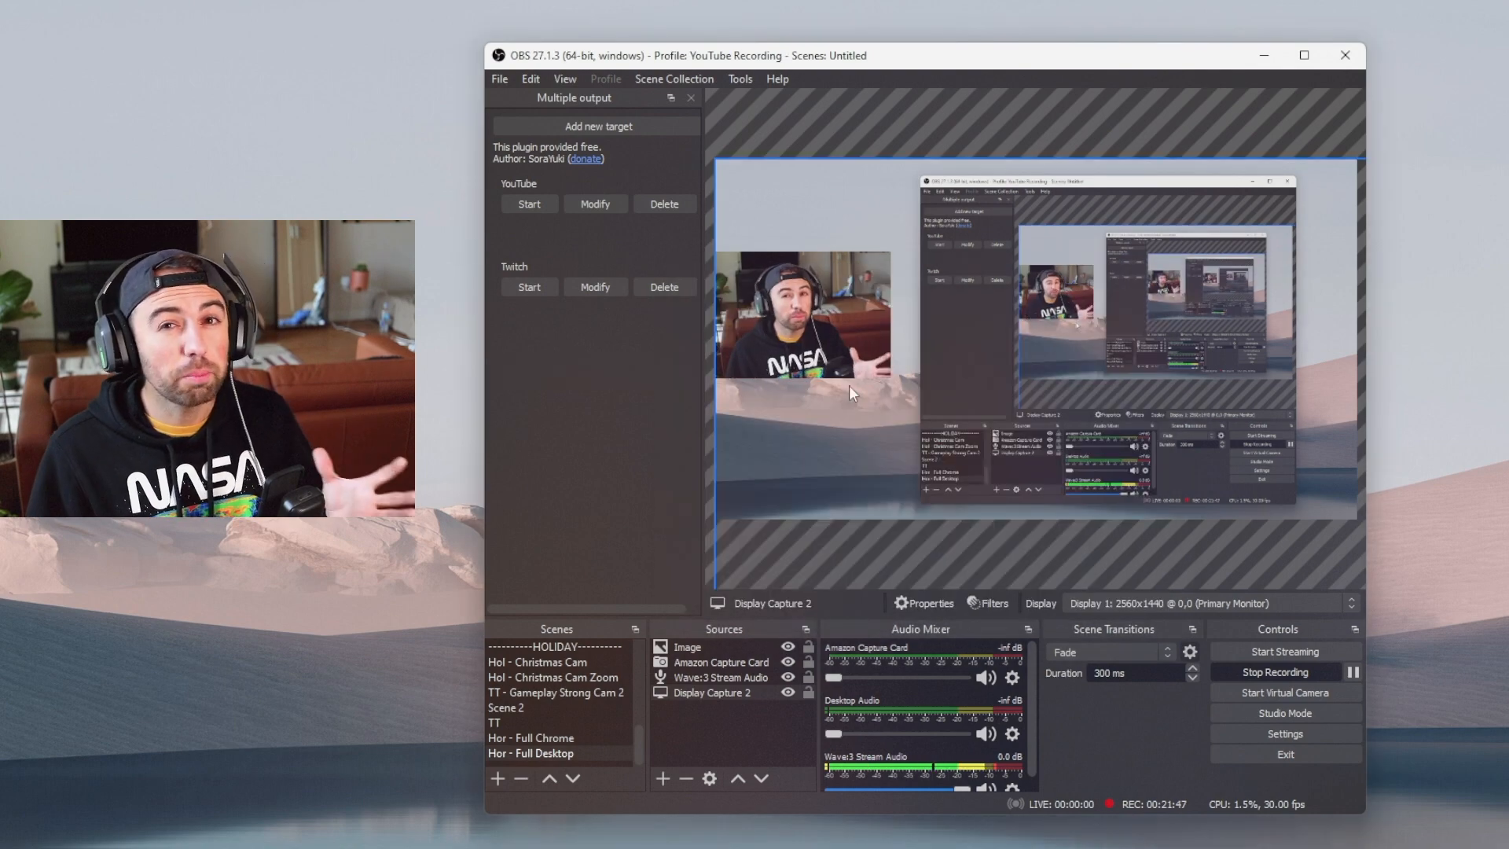
{"action": "left_click", "coordinate": [595, 126]}
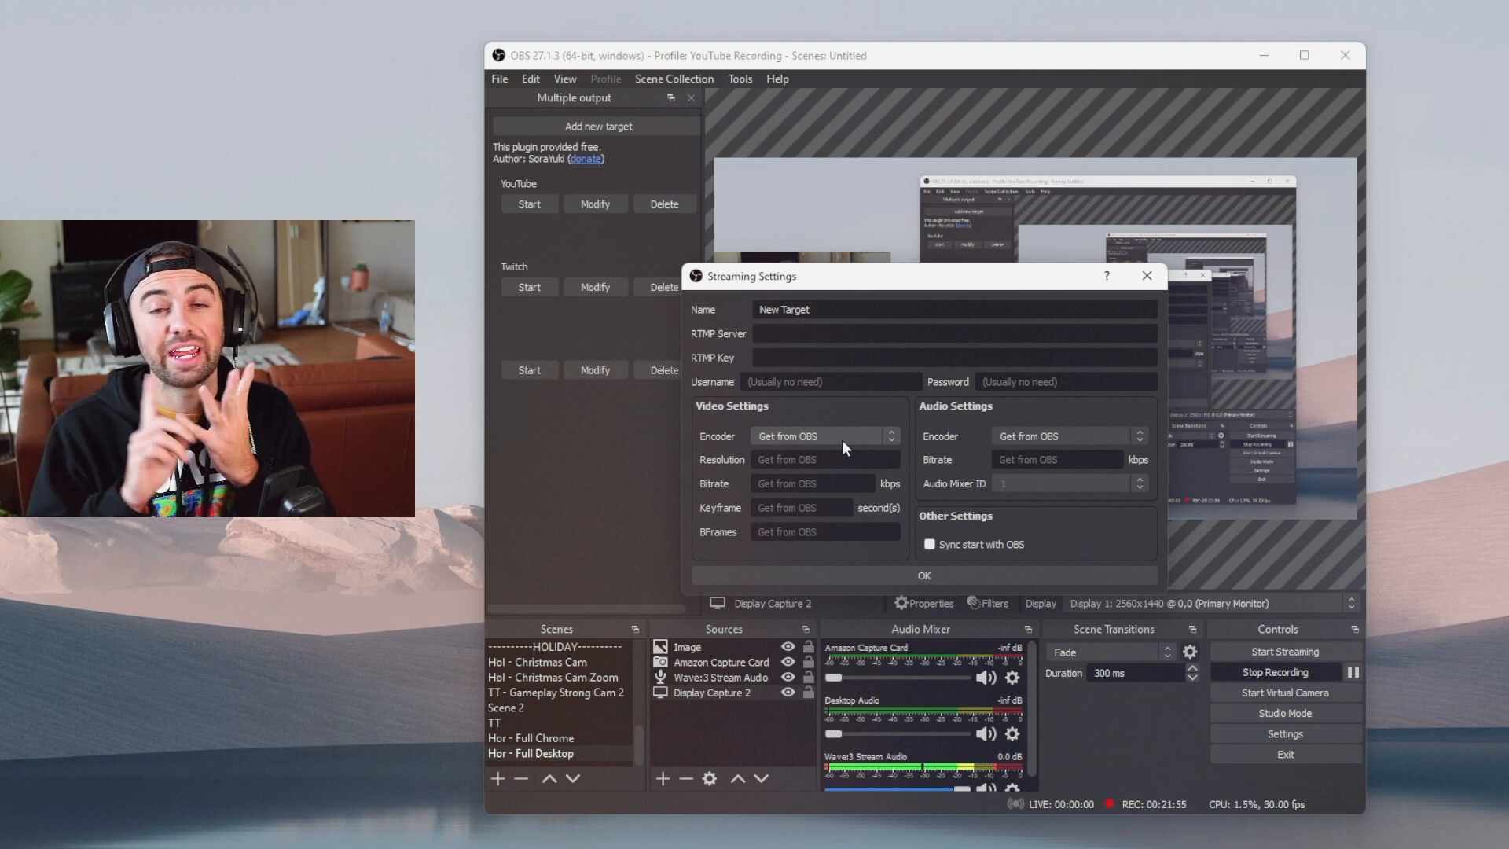
{"action": "mouse_move", "coordinate": [1114, 297]}
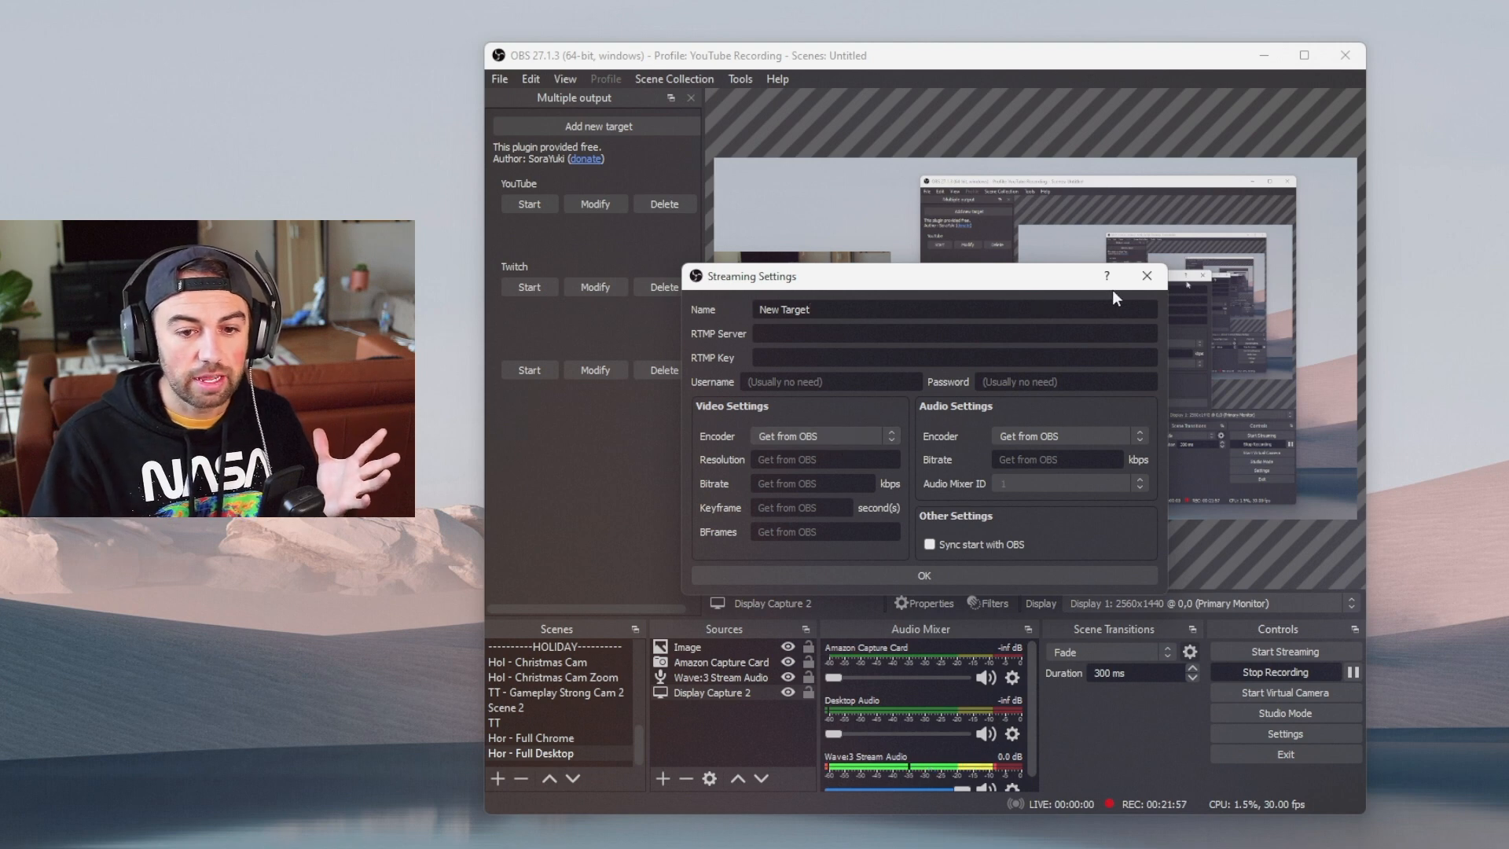
{"action": "mouse_move", "coordinate": [944, 528]}
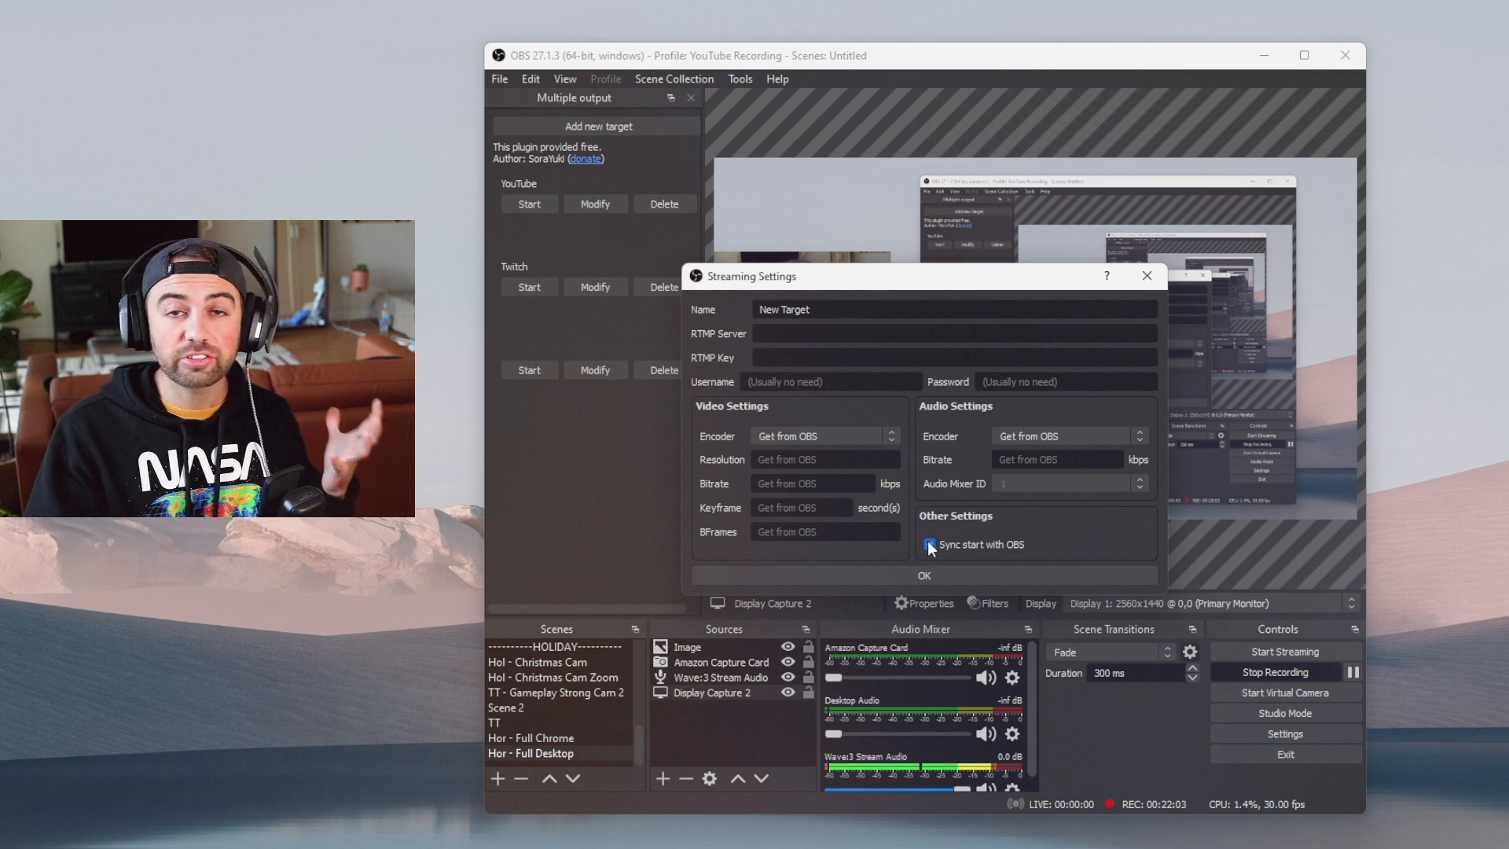
{"action": "left_click", "coordinate": [929, 545]}
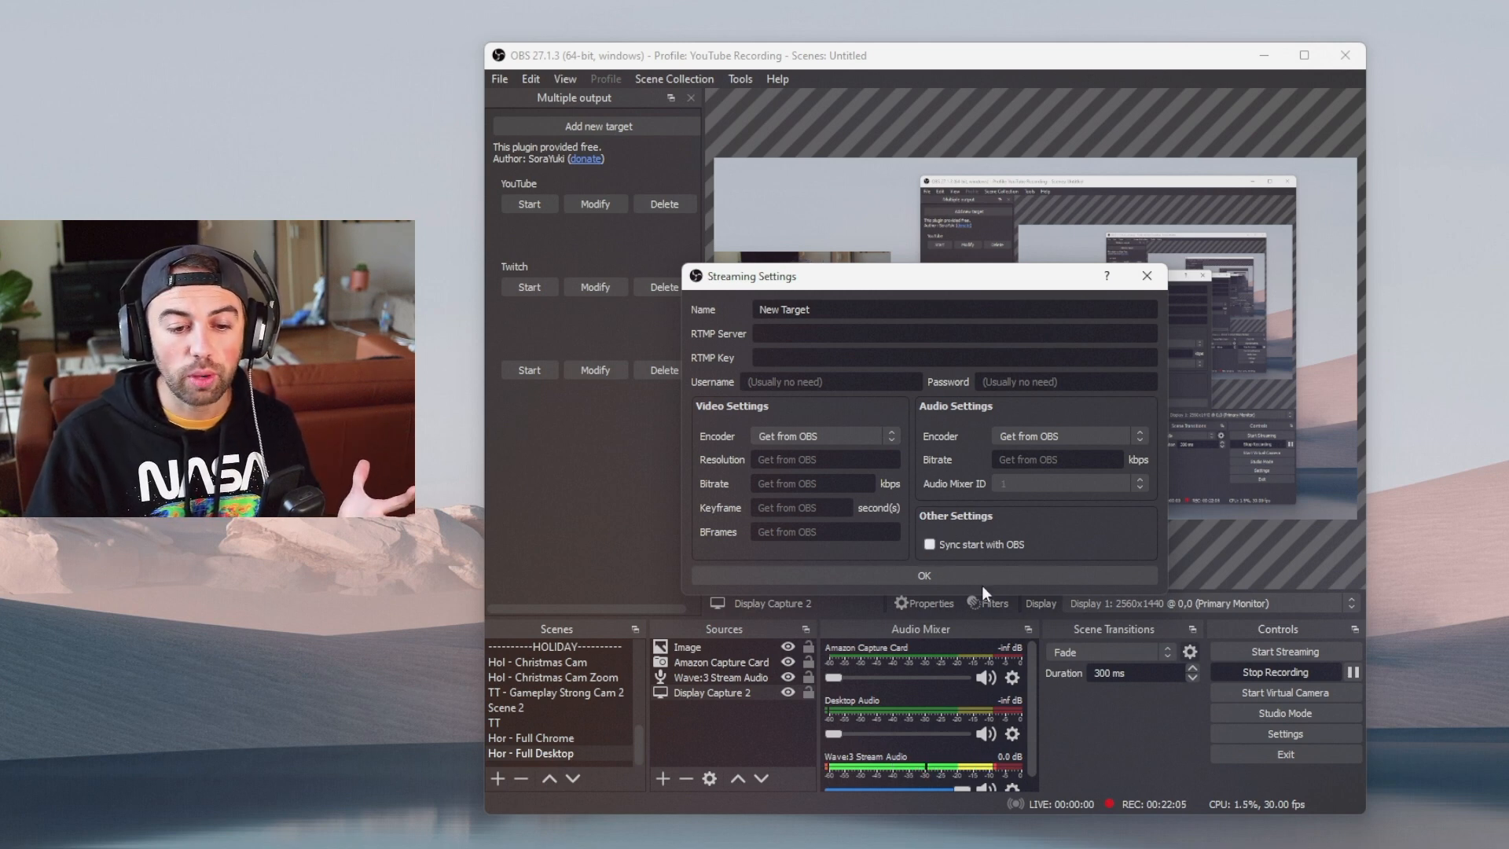
{"action": "left_click", "coordinate": [921, 575]}
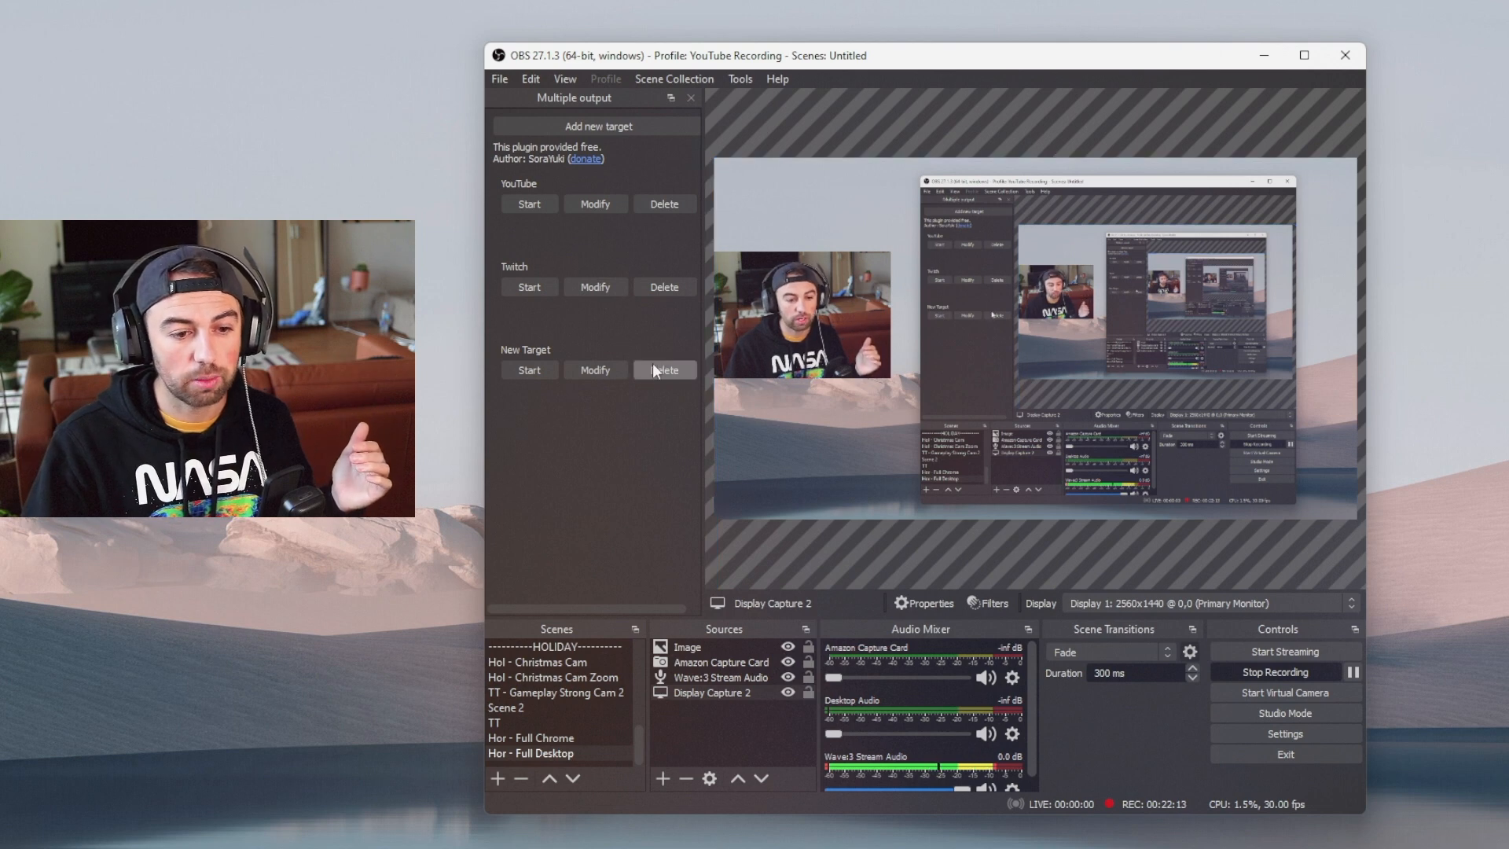
Delete the New Target entry, leaving YouTube and Twitch.
{"action": "left_click", "coordinate": [664, 371]}
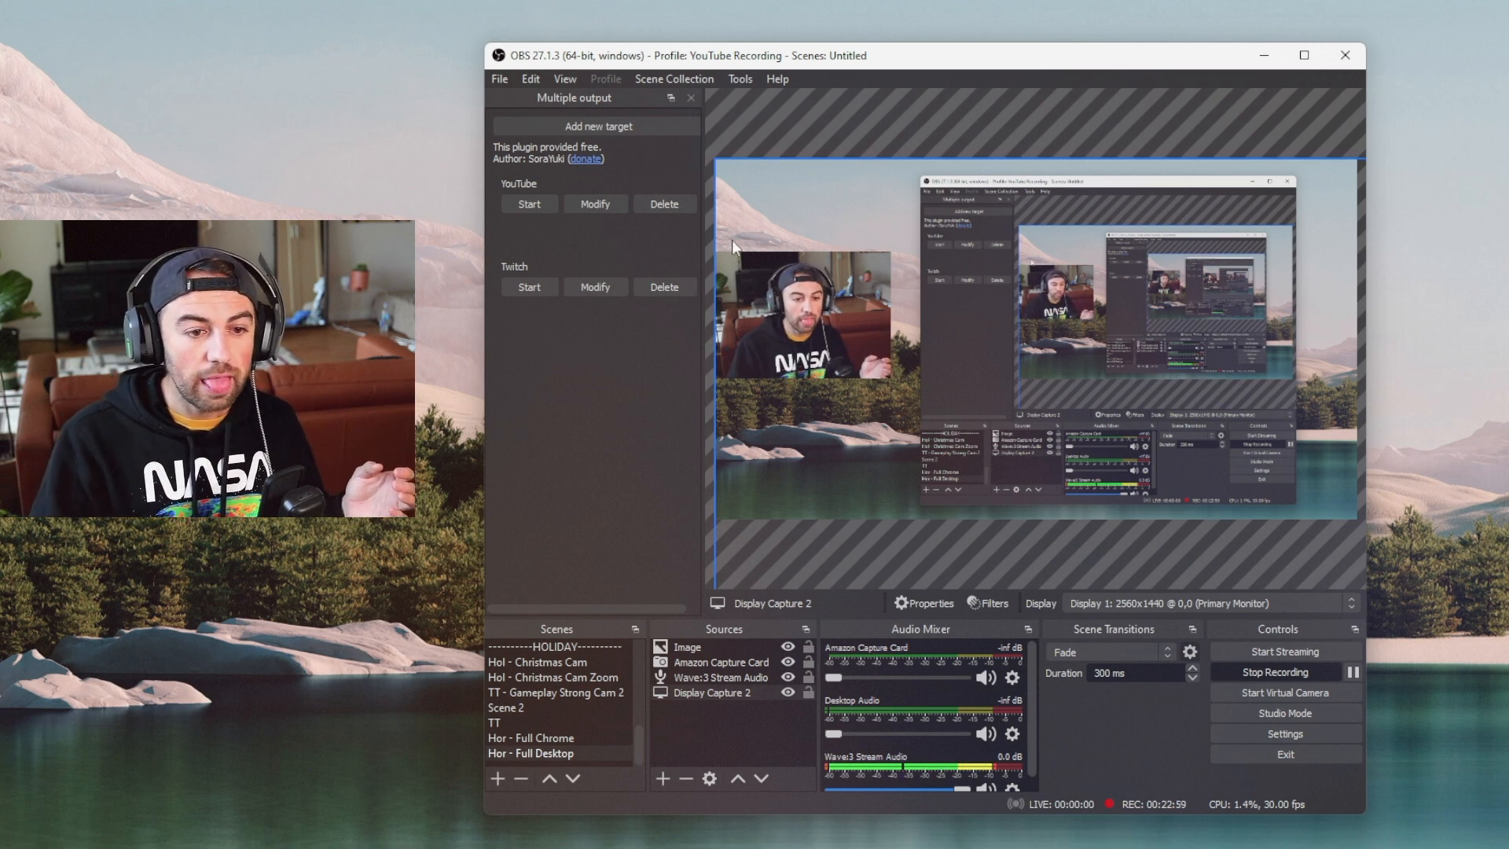
{"action": "mouse_move", "coordinate": [619, 250]}
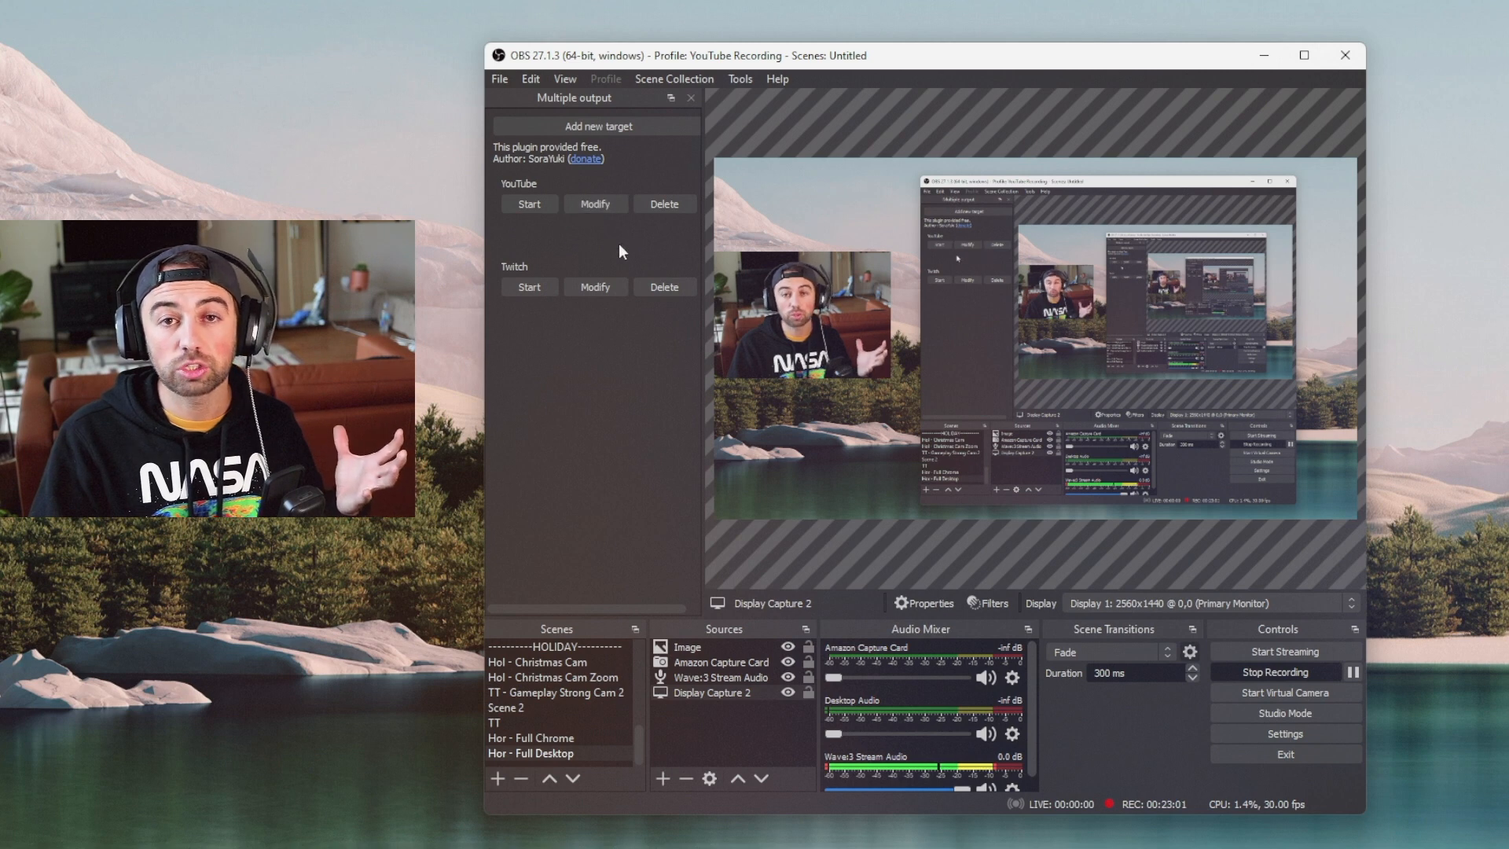